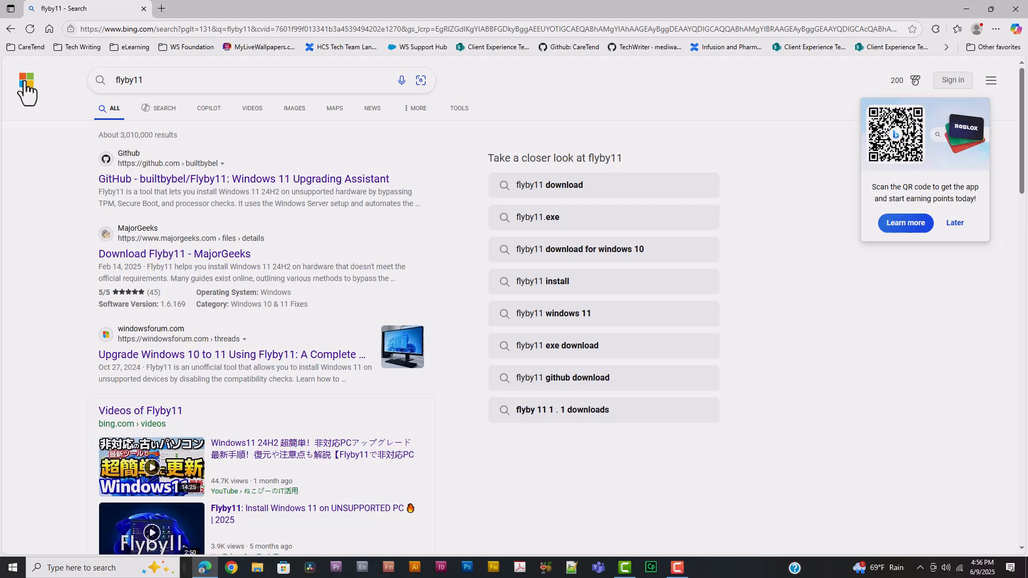
# Download Flyby11.zip from the Flyby11 2.5 release assets on GitHub.
pyautogui.click(243, 179)
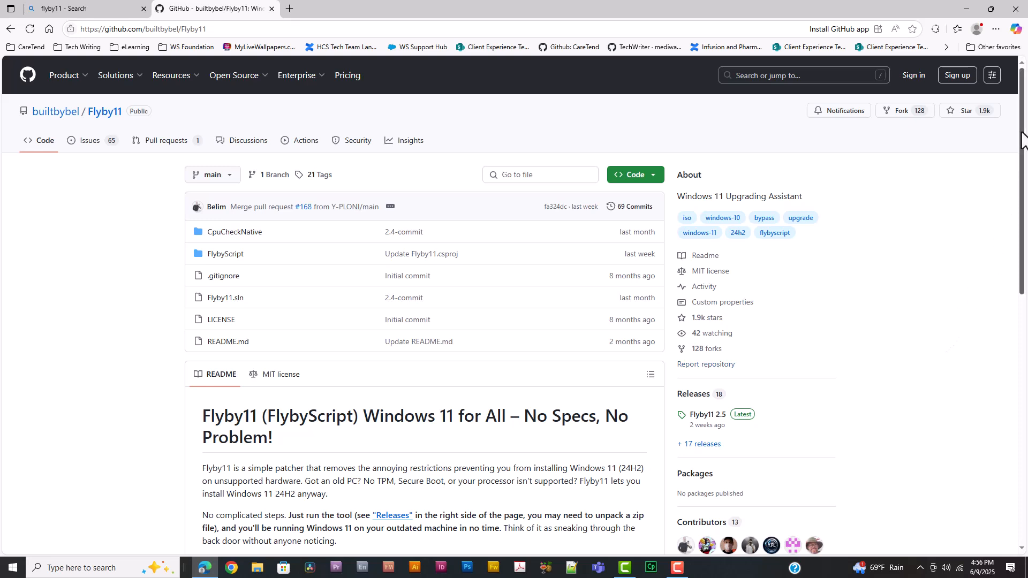
pyautogui.scroll(-3)
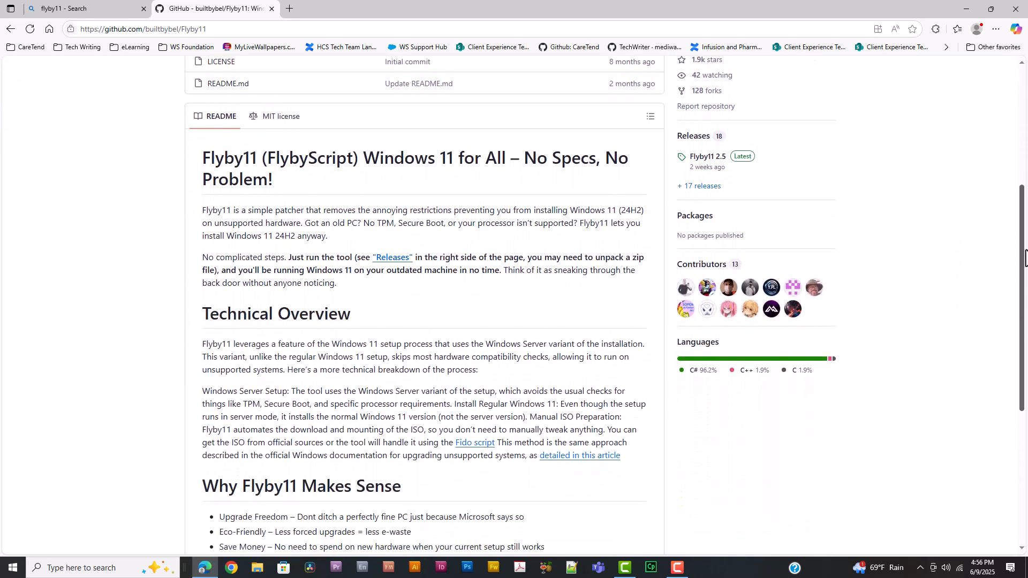
pyautogui.scroll(-3)
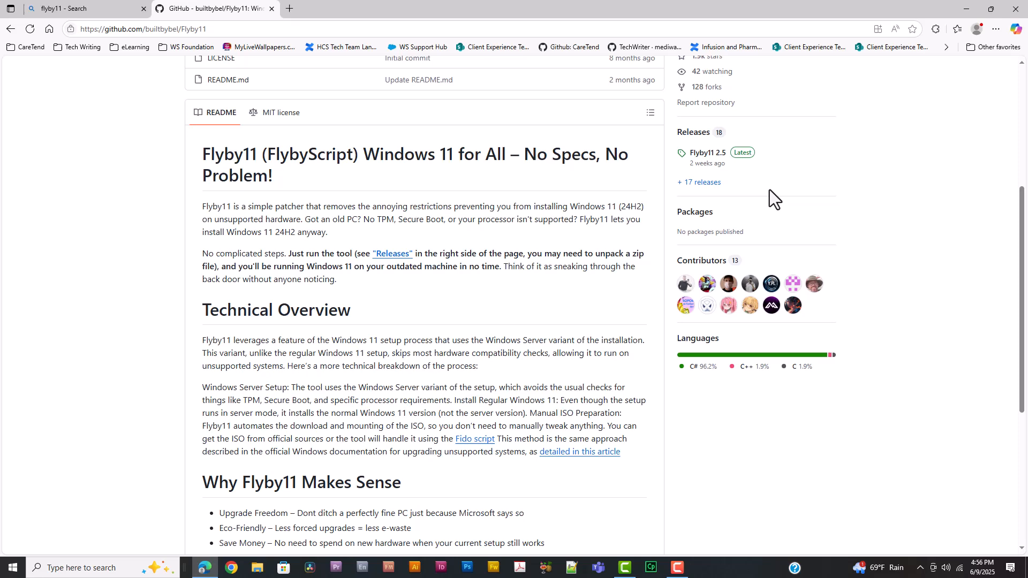
pyautogui.moveTo(707, 156)
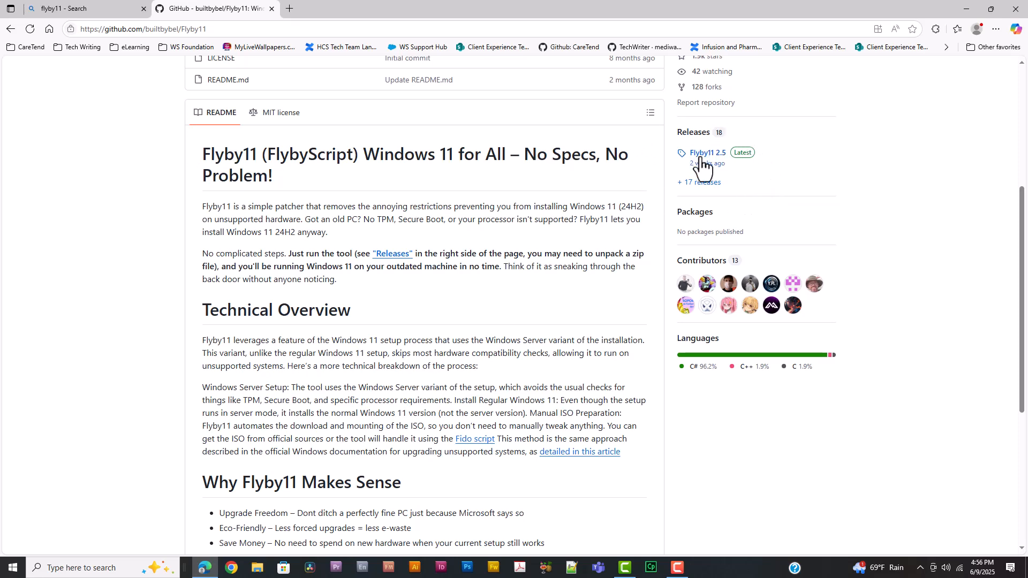
pyautogui.click(707, 152)
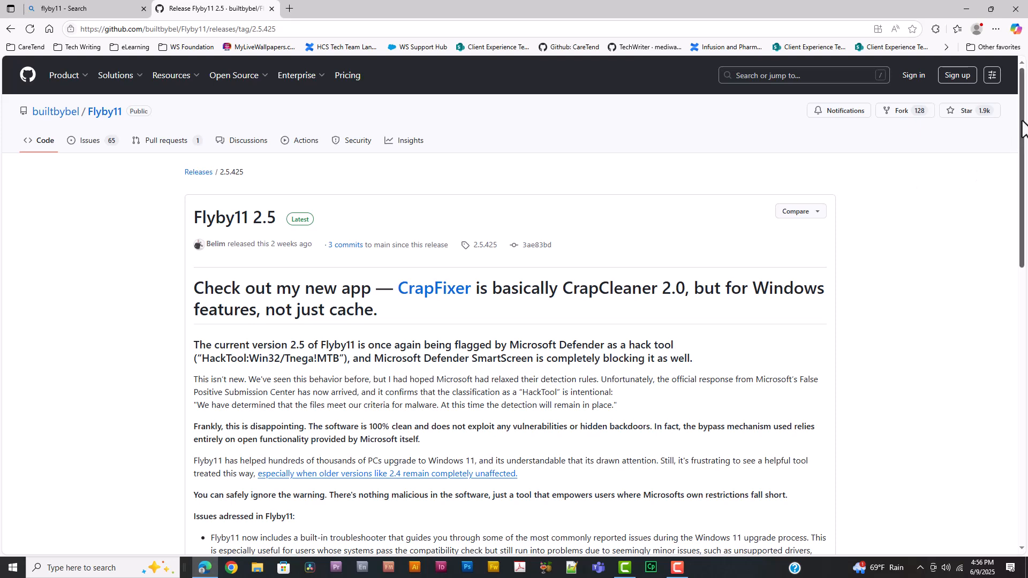
pyautogui.scroll(-3)
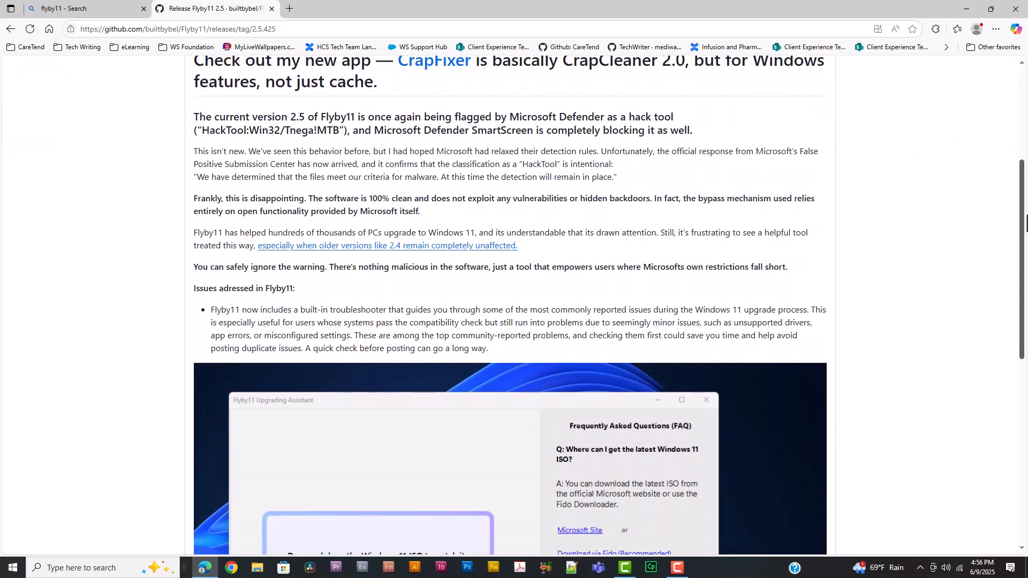
pyautogui.scroll(-3)
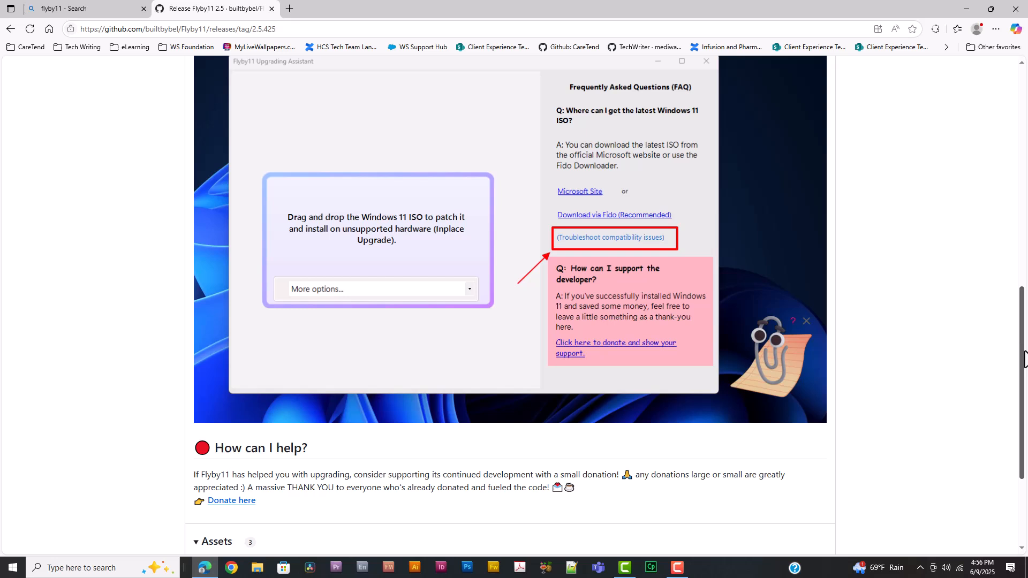
pyautogui.scroll(-3)
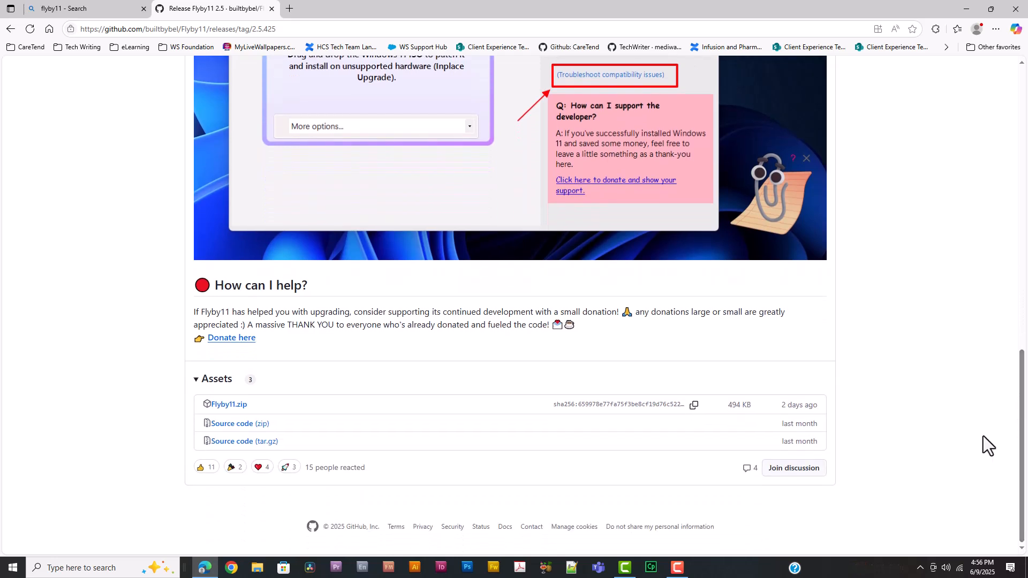
pyautogui.moveTo(228, 404)
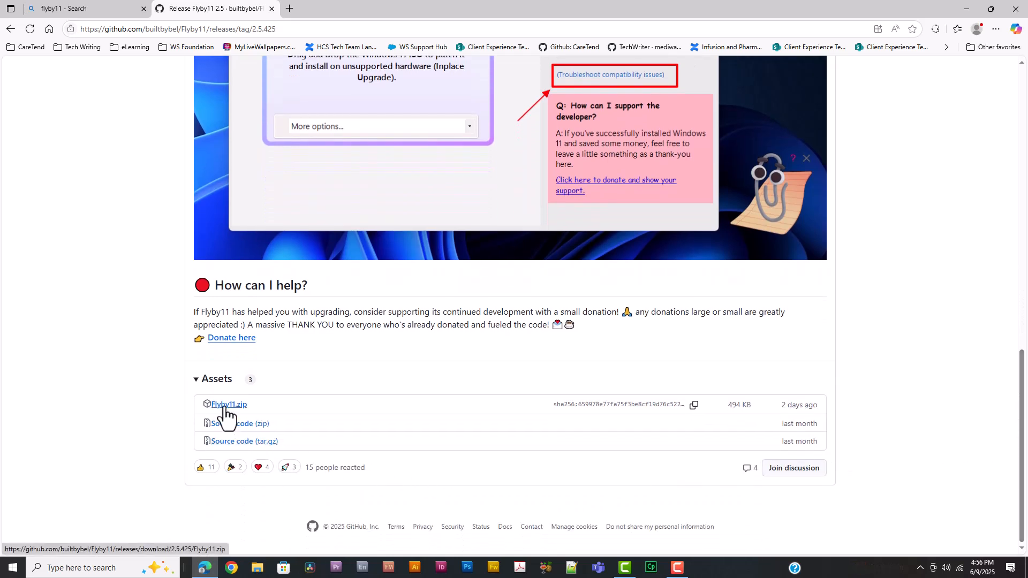
pyautogui.click(229, 403)
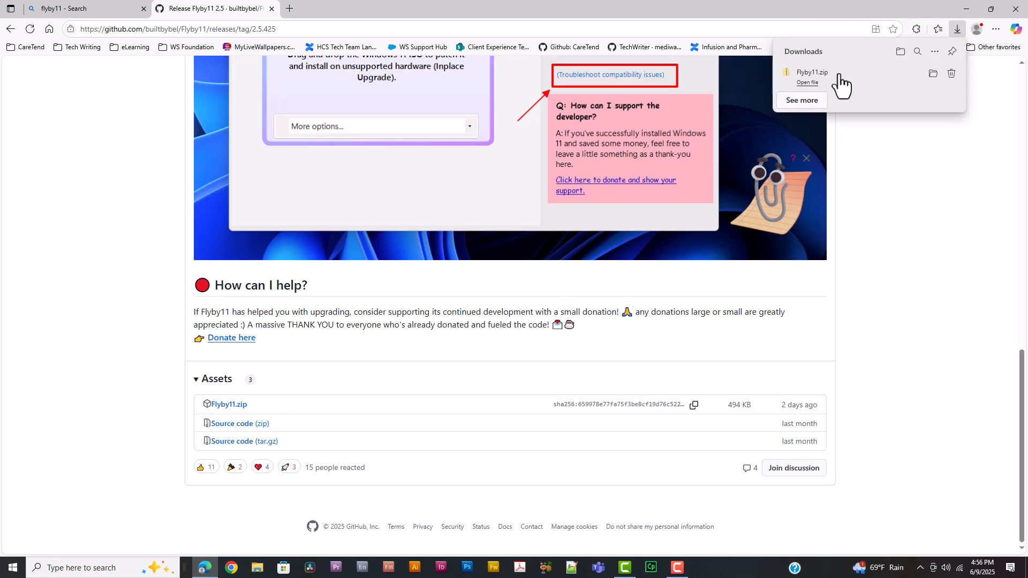
# Extract Flyby11.zip with Extract All into a Flyby11 folder in Downloads.
pyautogui.click(807, 83)
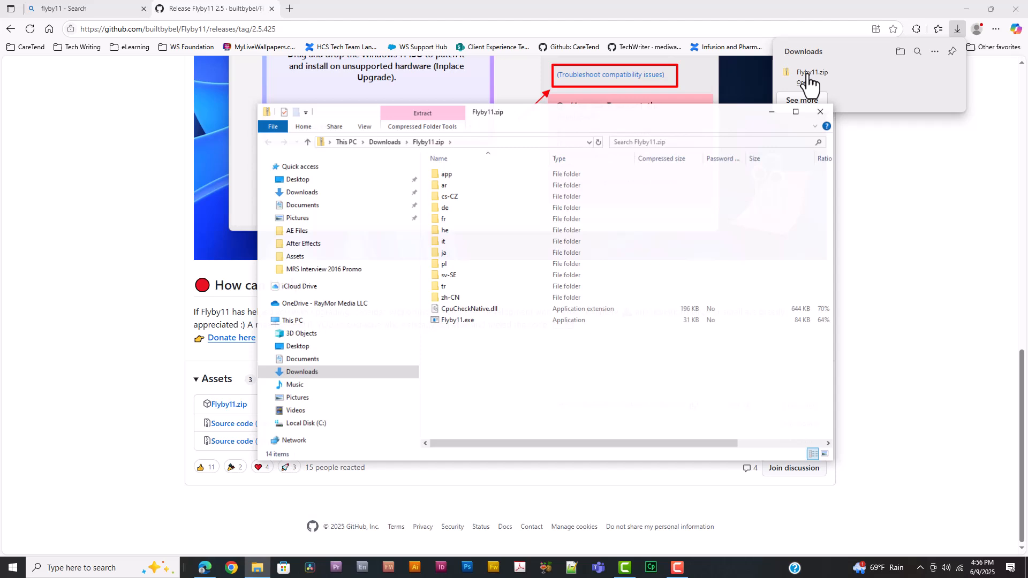
pyautogui.click(457, 320)
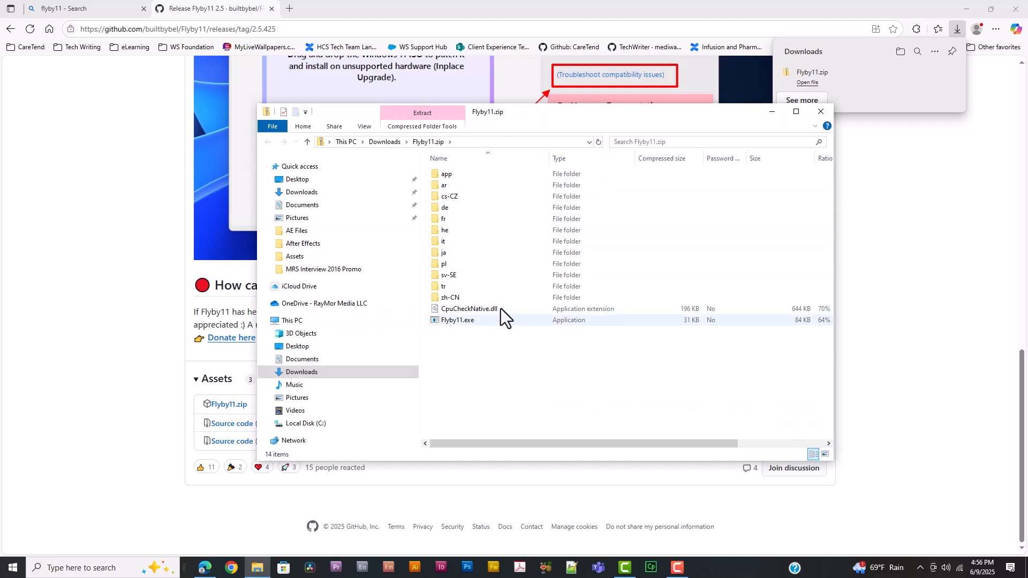
pyautogui.click(423, 126)
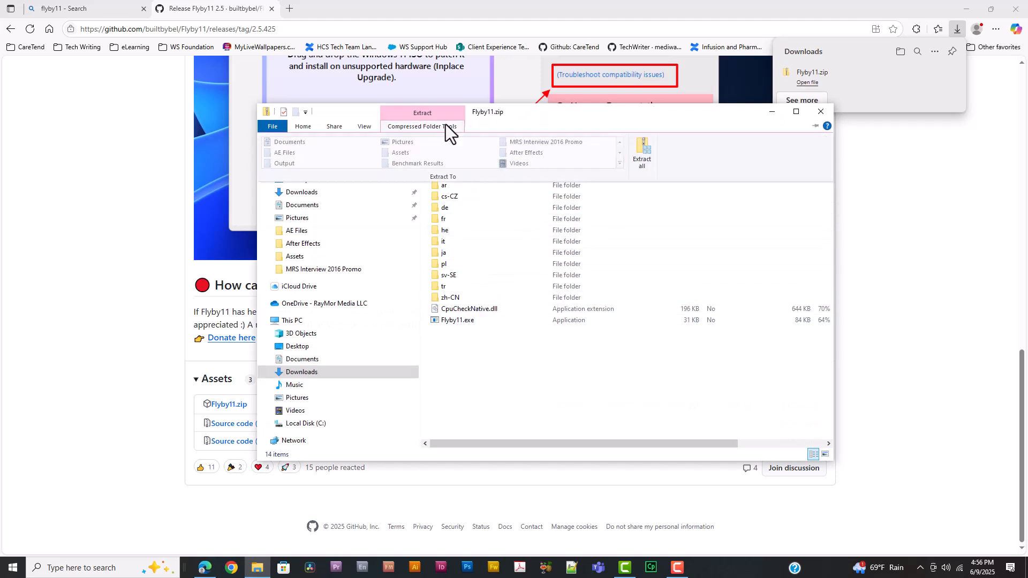
pyautogui.click(642, 155)
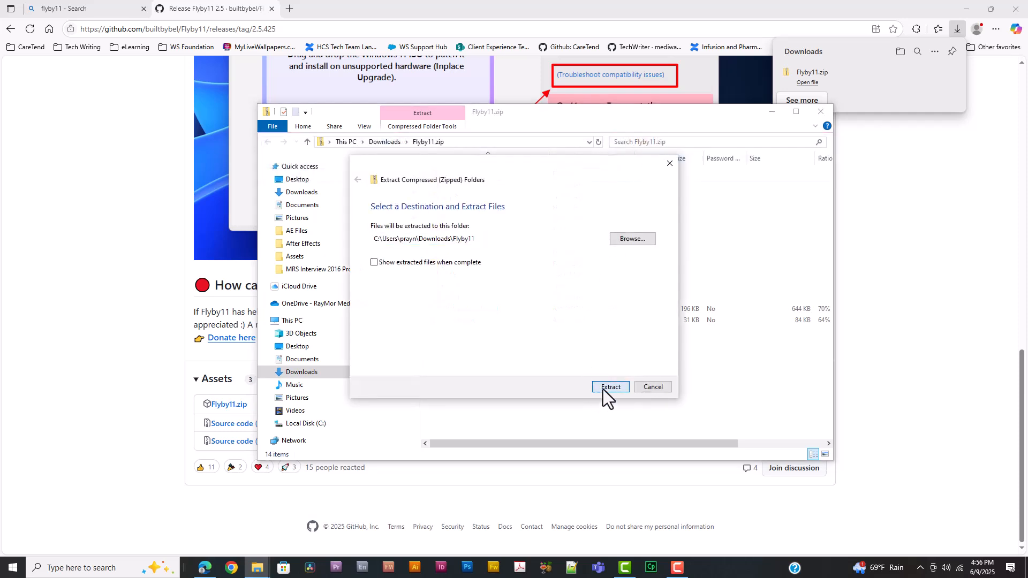
pyautogui.click(610, 387)
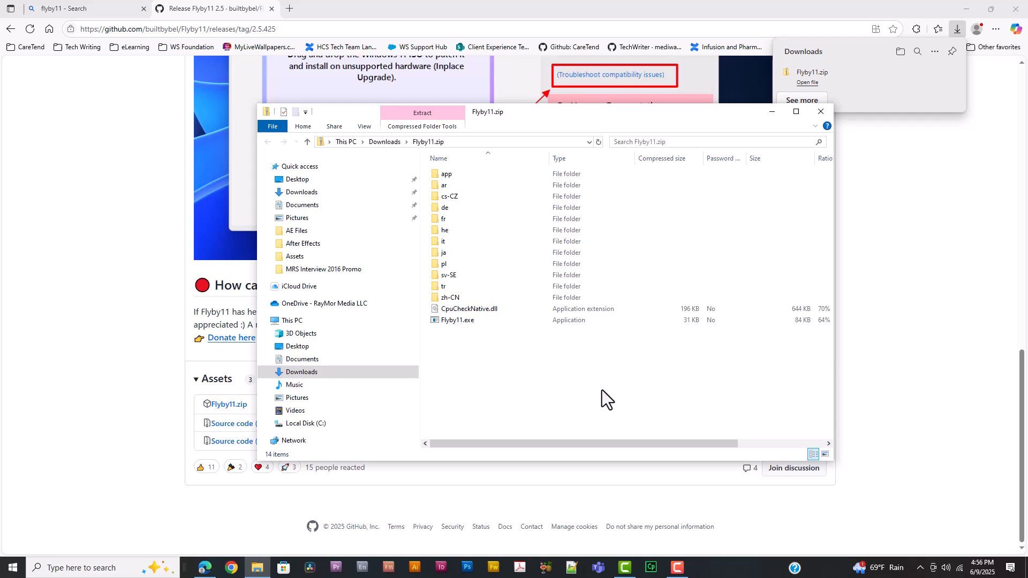
pyautogui.click(386, 141)
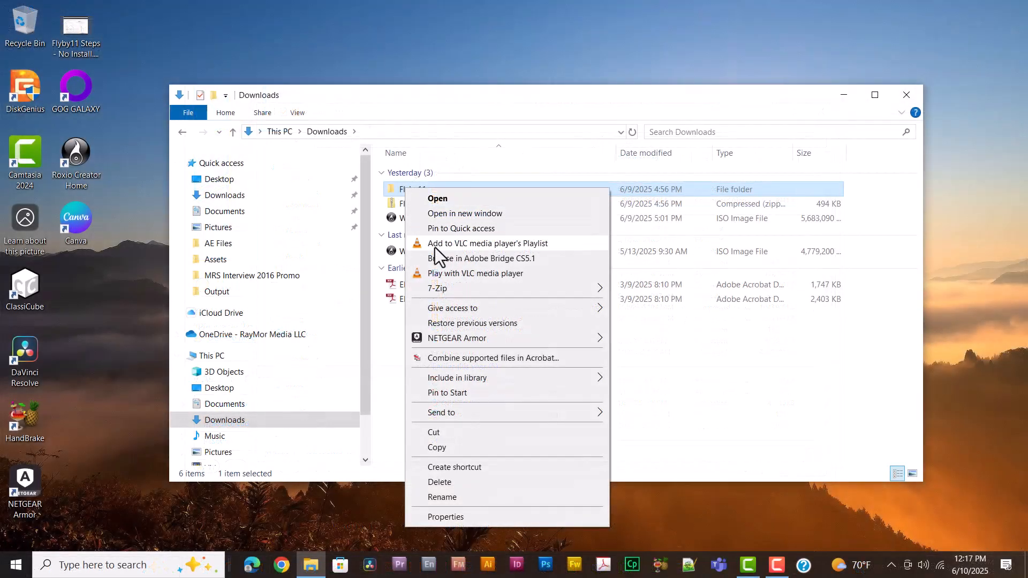
pyautogui.moveTo(457, 338)
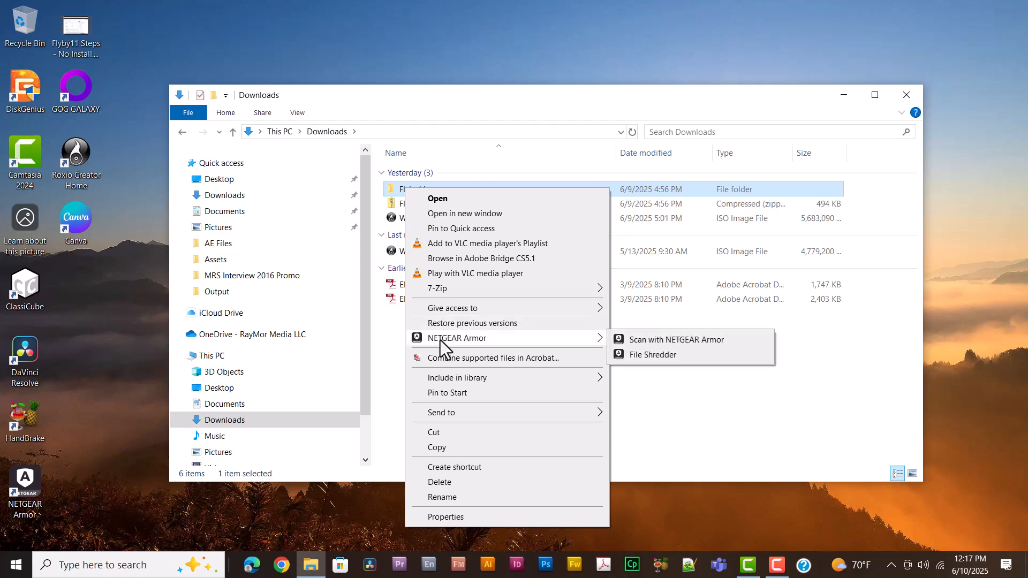
pyautogui.moveTo(657, 346)
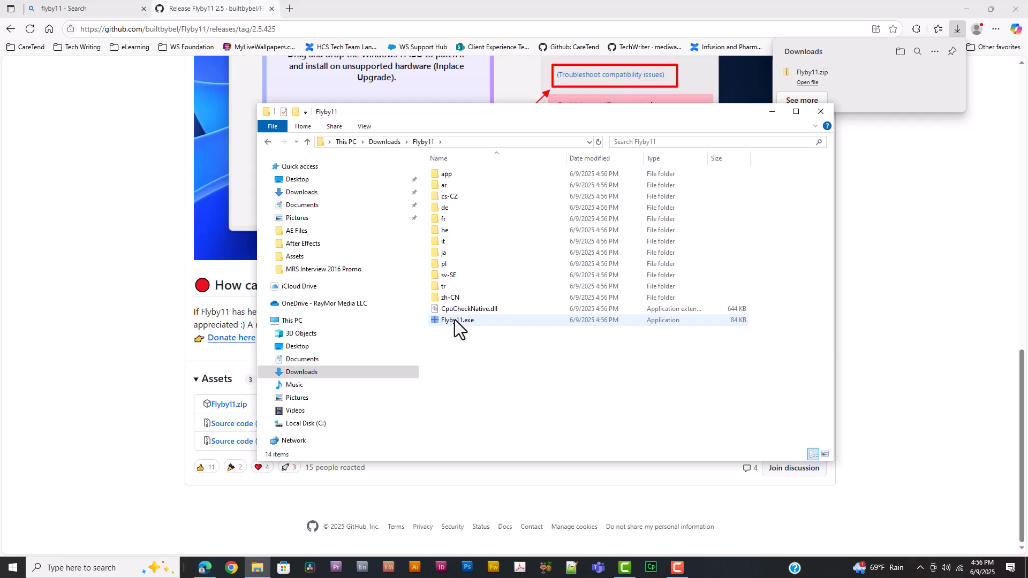
# Launch Flyby11.exe and run it anyway past the SmartScreen warning.
pyautogui.rightClick(456, 320)
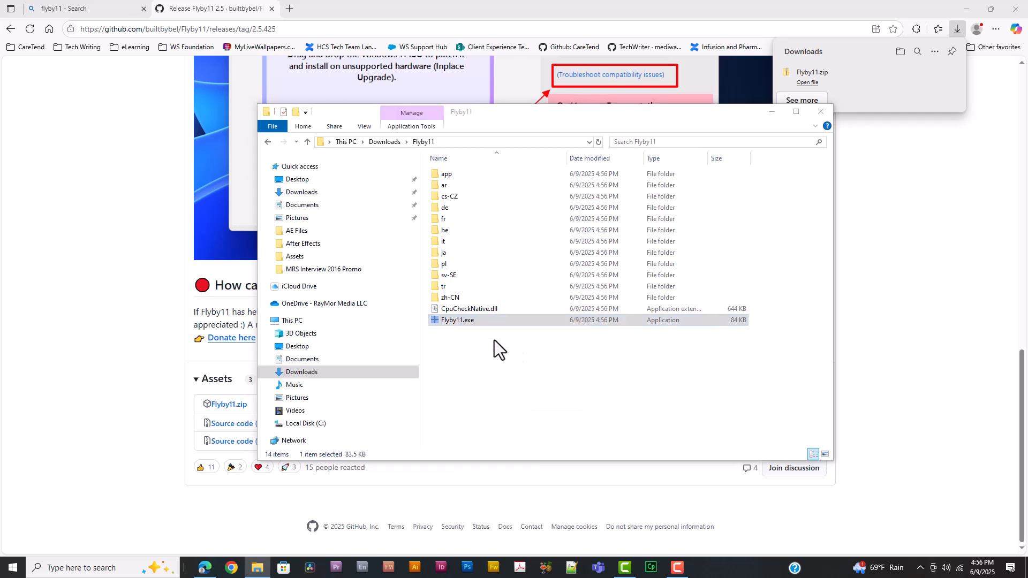
pyautogui.doubleClick(456, 320)
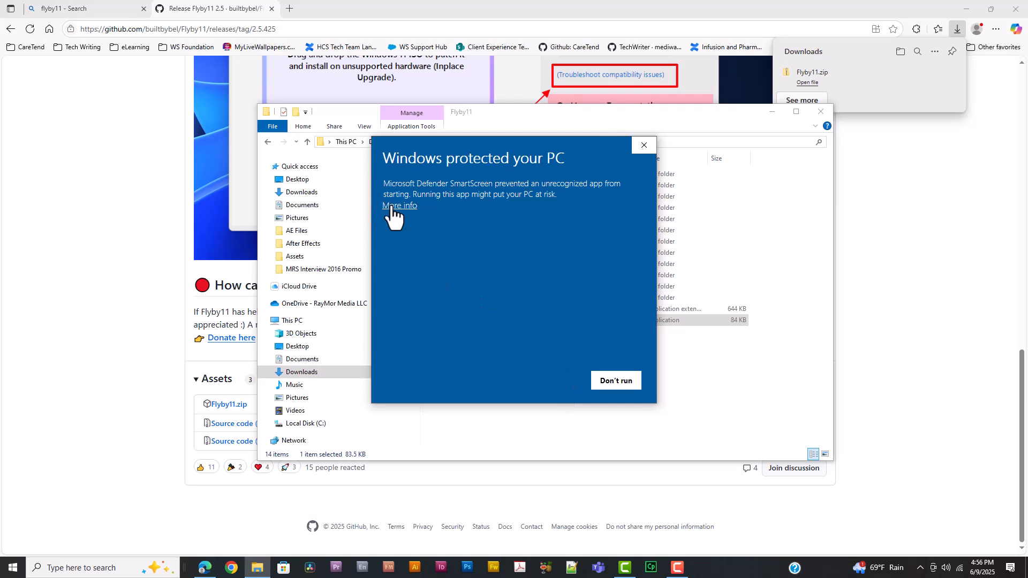
pyautogui.click(400, 205)
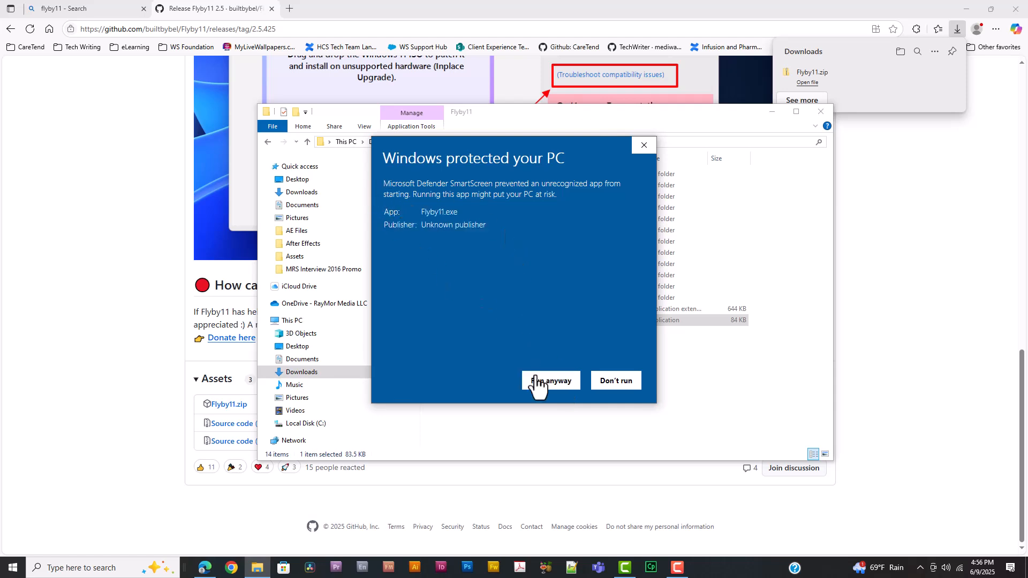
pyautogui.click(550, 380)
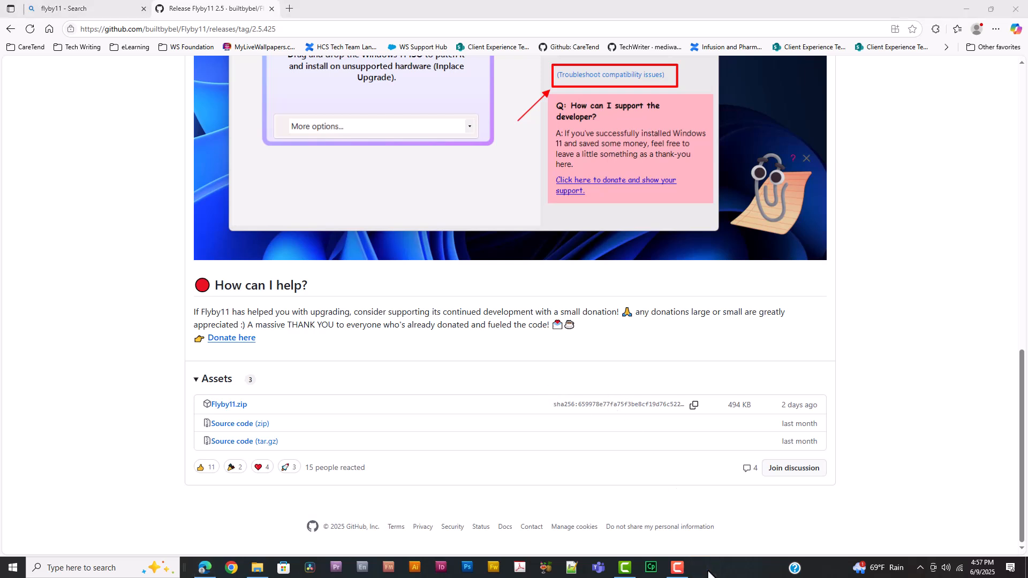
pyautogui.moveTo(459, 379)
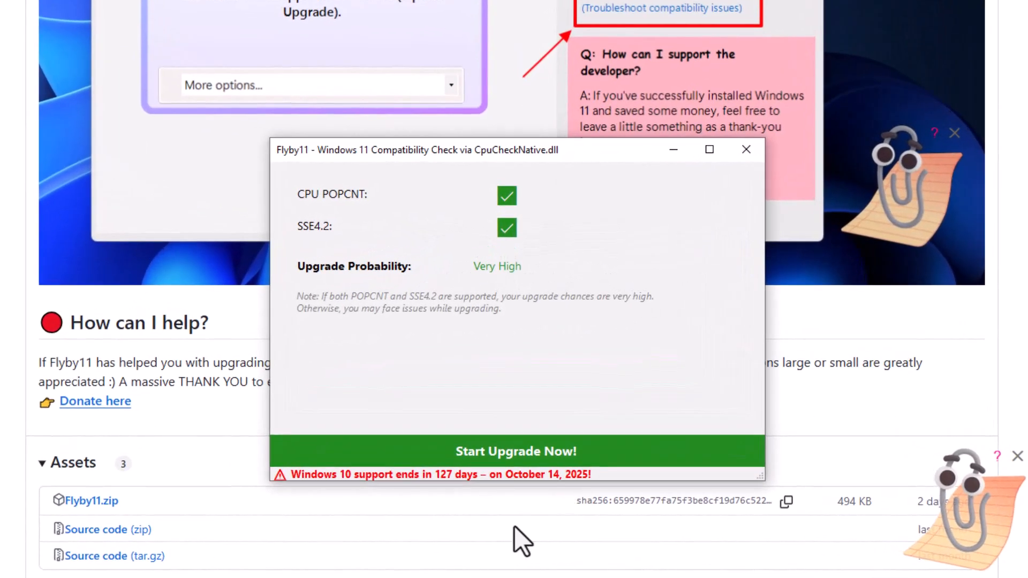
pyautogui.moveTo(613, 358)
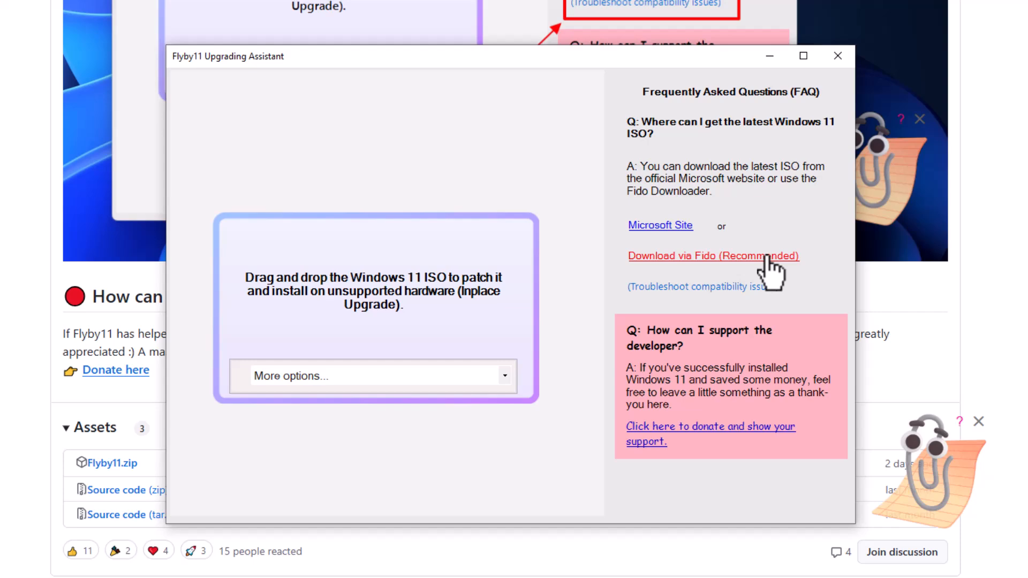
# Set Fido to Windows 11, release 24H2, Home/Pro/Edu, with English (United States) language.
pyautogui.click(713, 256)
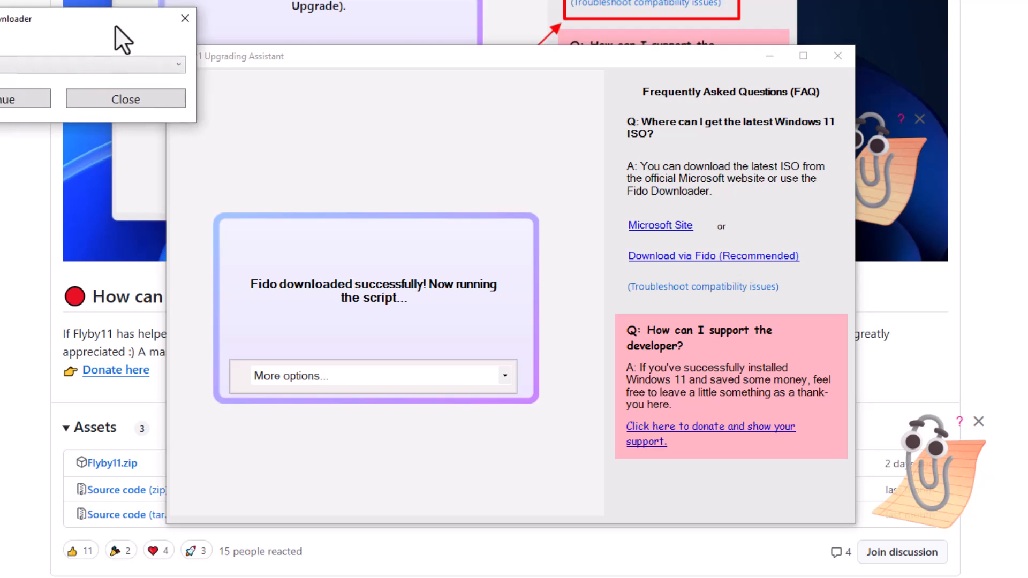
pyautogui.click(436, 255)
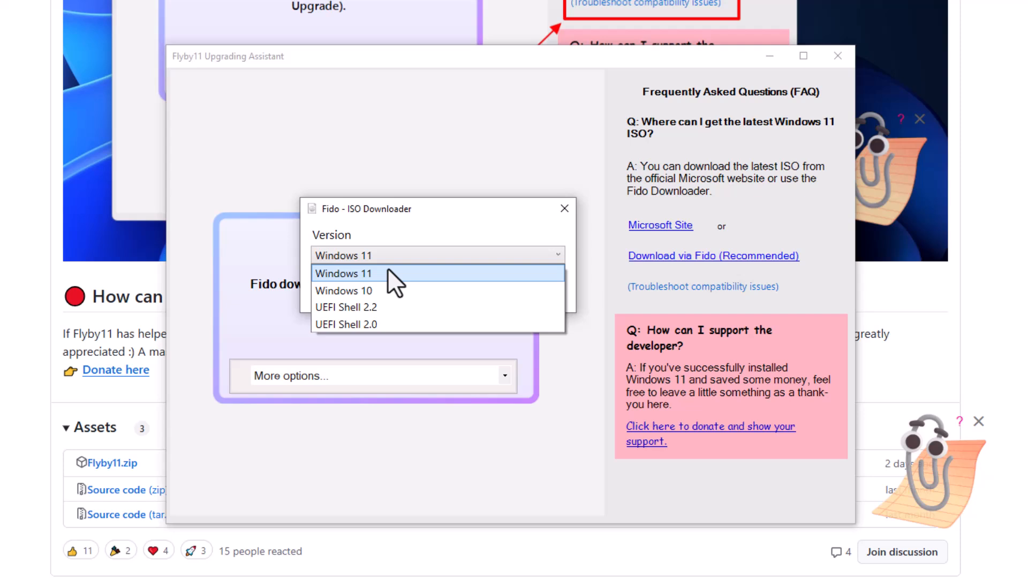
pyautogui.click(343, 273)
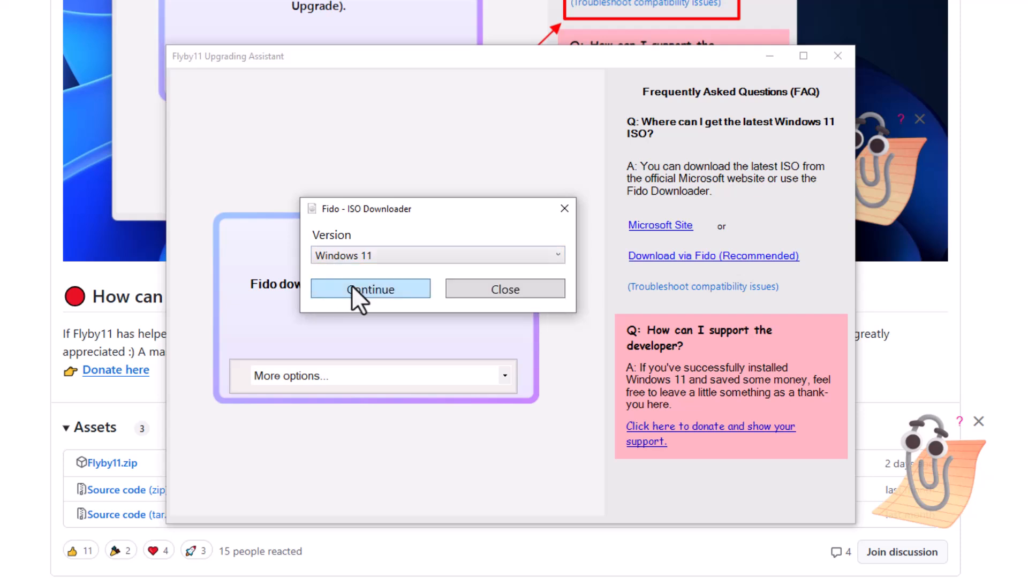
pyautogui.click(370, 289)
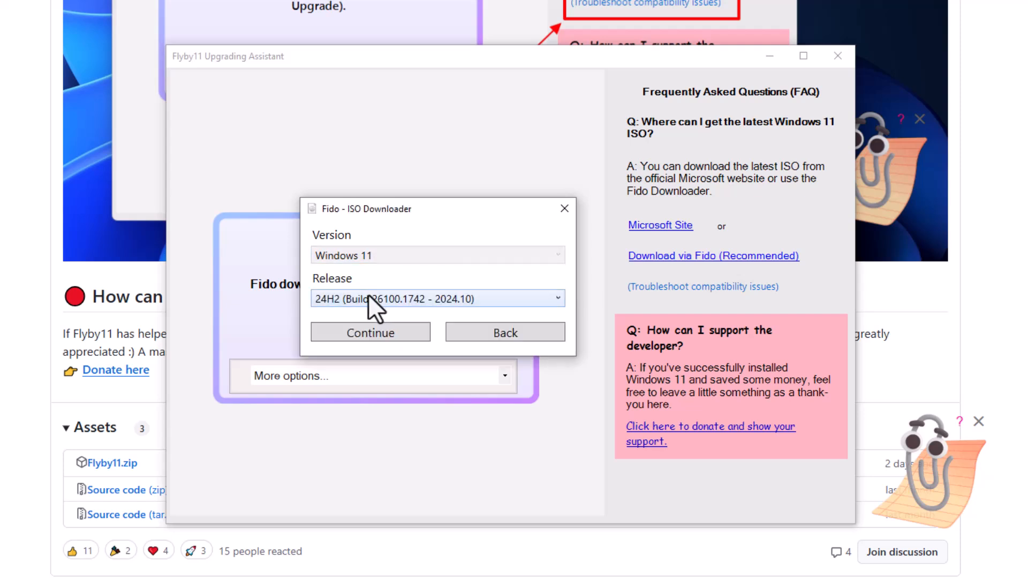
pyautogui.click(436, 298)
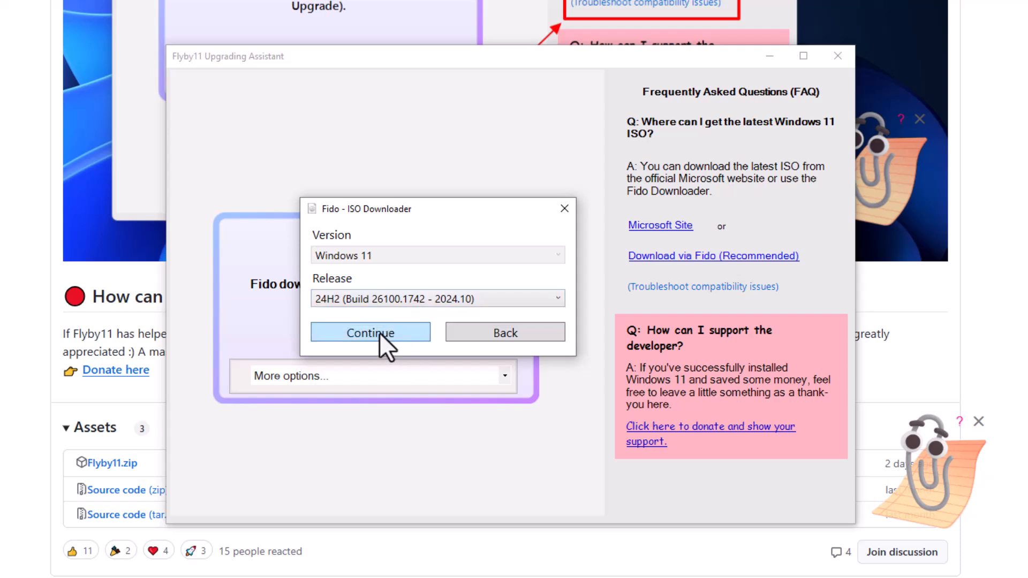
pyautogui.click(370, 333)
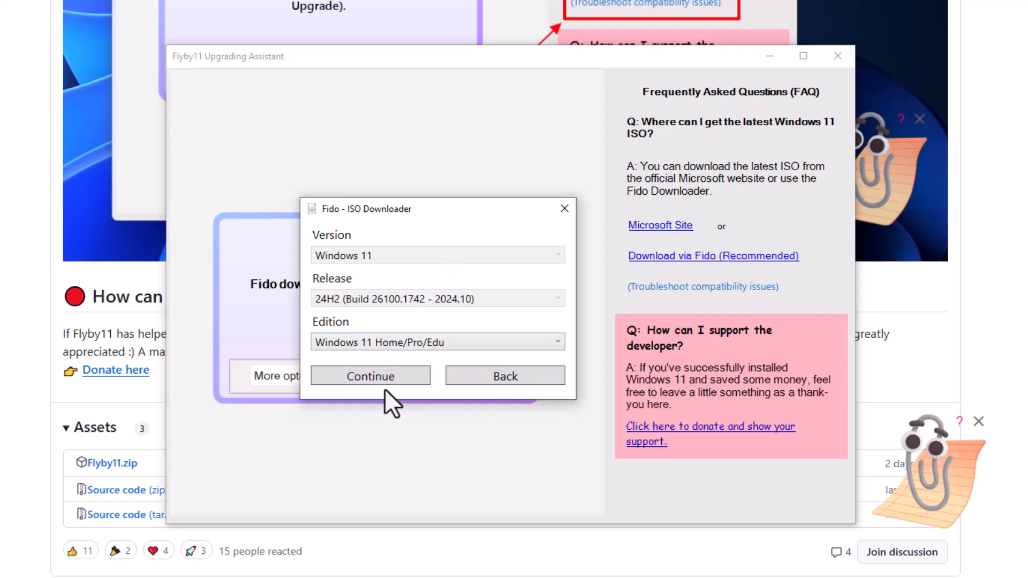
pyautogui.click(370, 376)
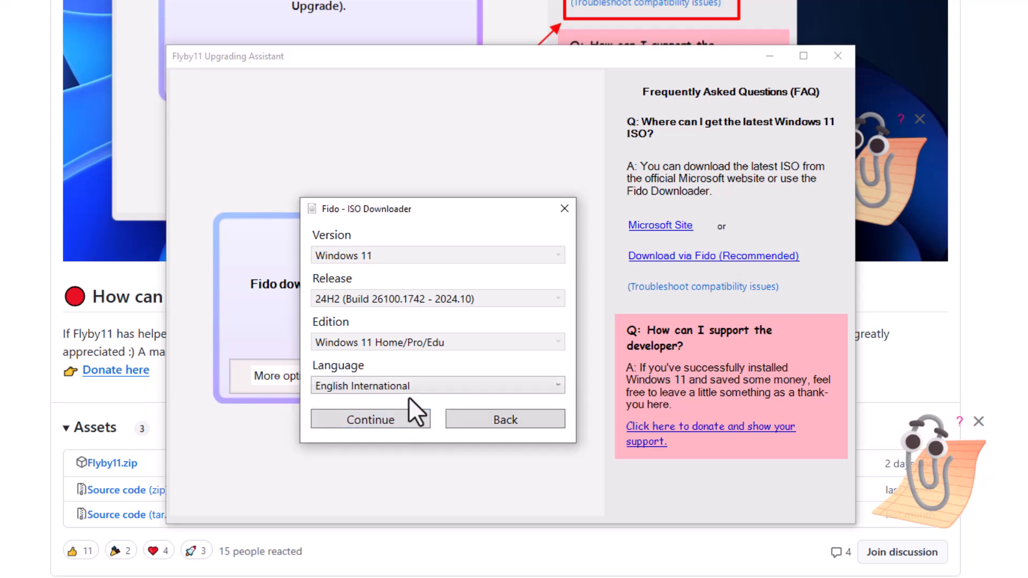
pyautogui.click(437, 386)
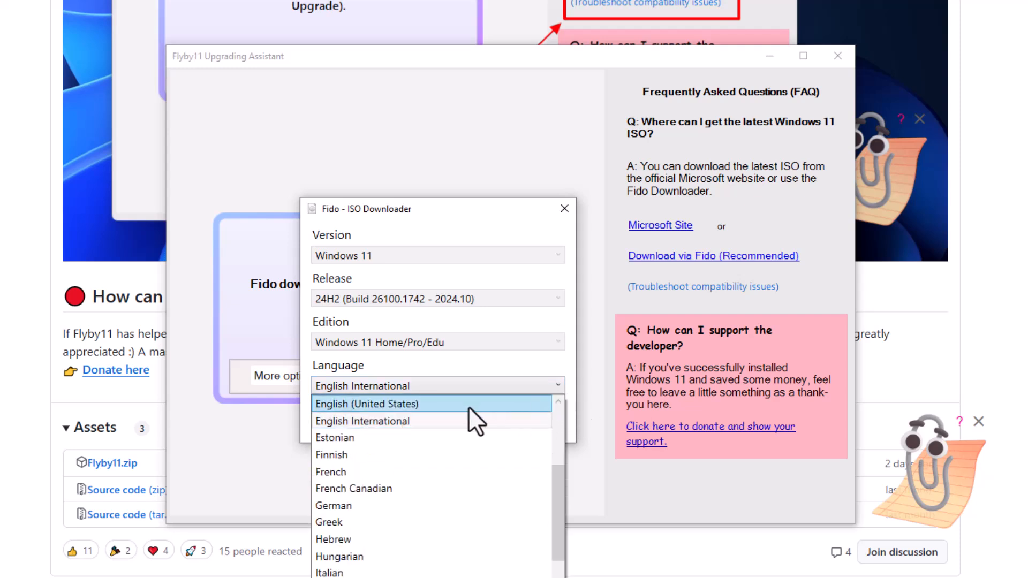
pyautogui.click(368, 403)
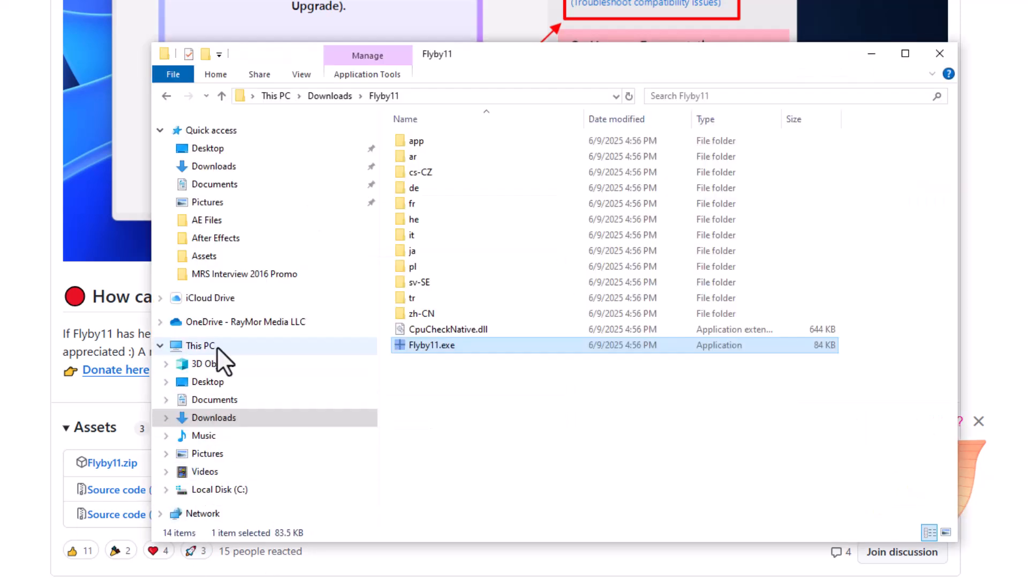
# Review the PC's About specifications, then search settings for 'language' and open a result.
pyautogui.rightClick(199, 346)
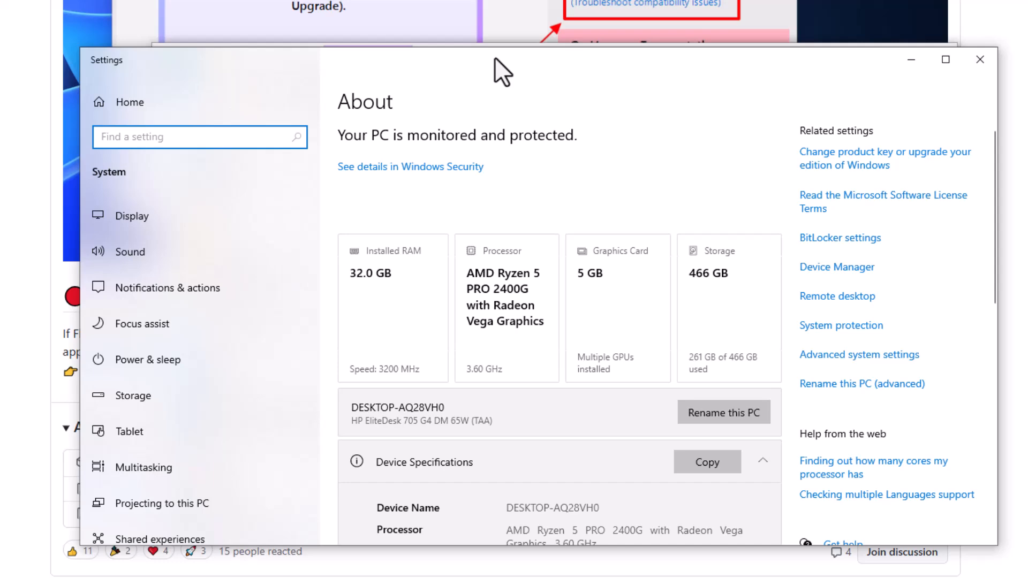
pyautogui.scroll(-3)
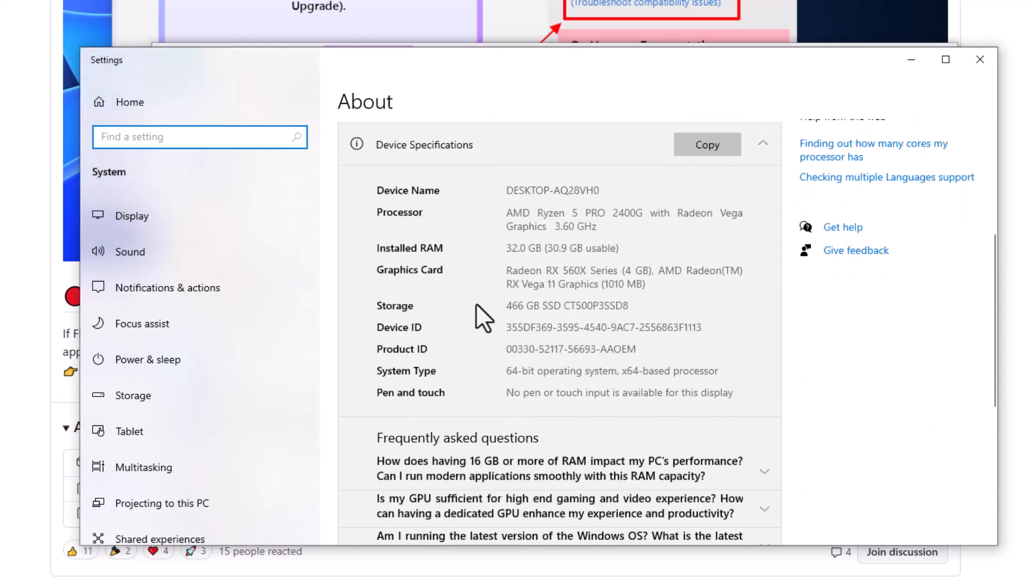
pyautogui.scroll(-3)
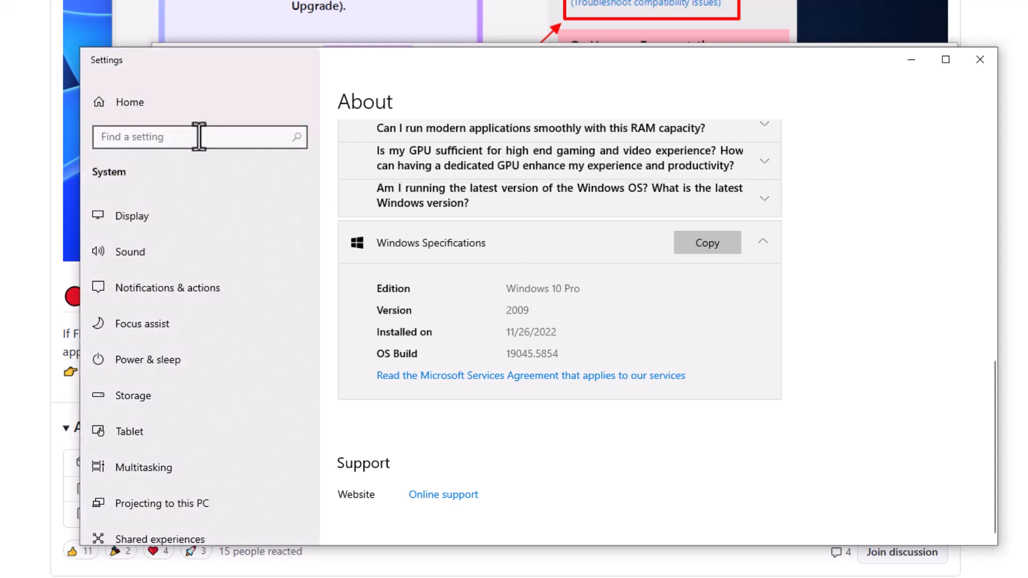
pyautogui.write('languag')
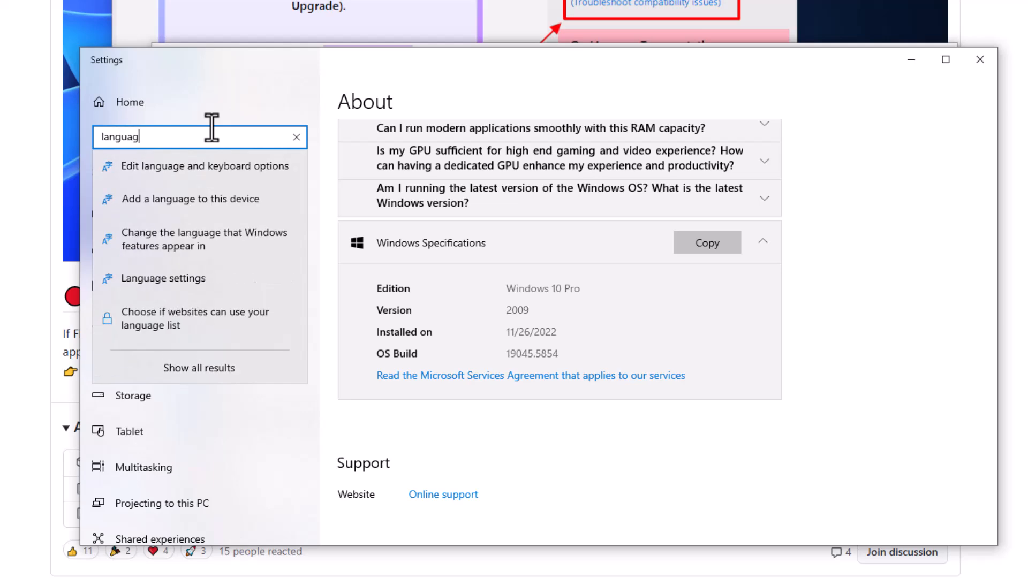
pyautogui.click(164, 278)
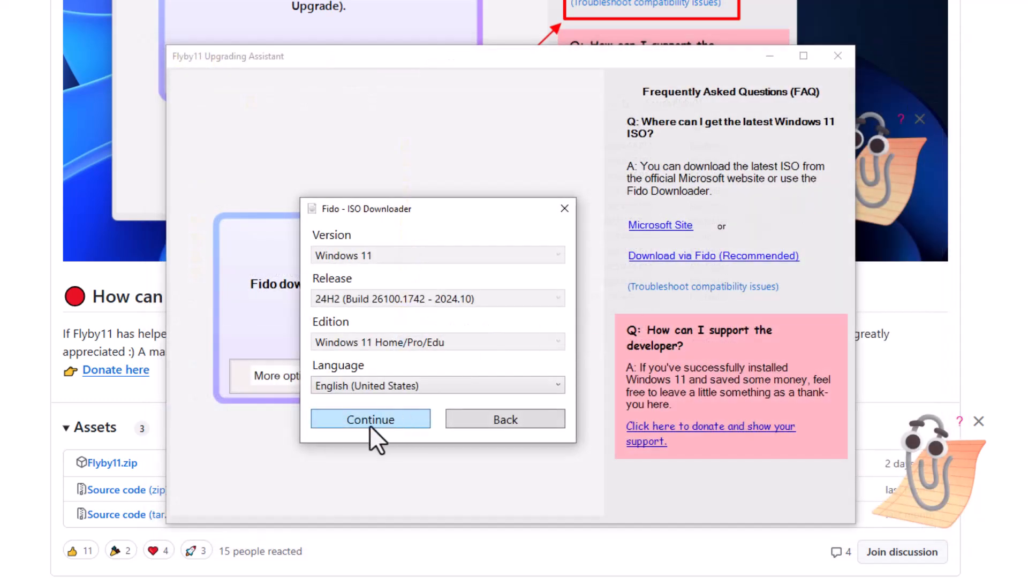
# Choose x64 architecture and start downloading the Windows 11 24H2 English ISO.
pyautogui.click(370, 420)
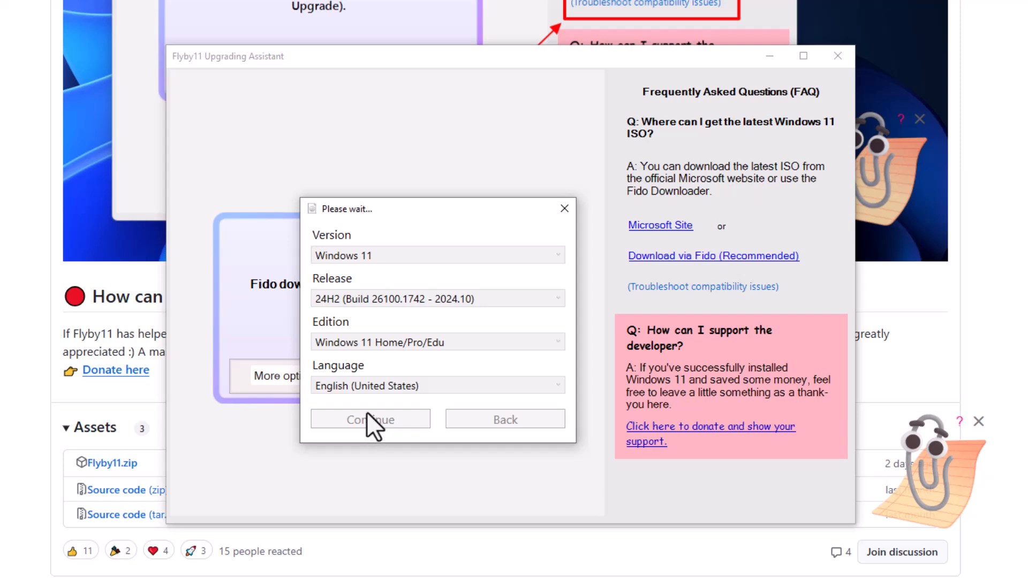
pyautogui.click(370, 419)
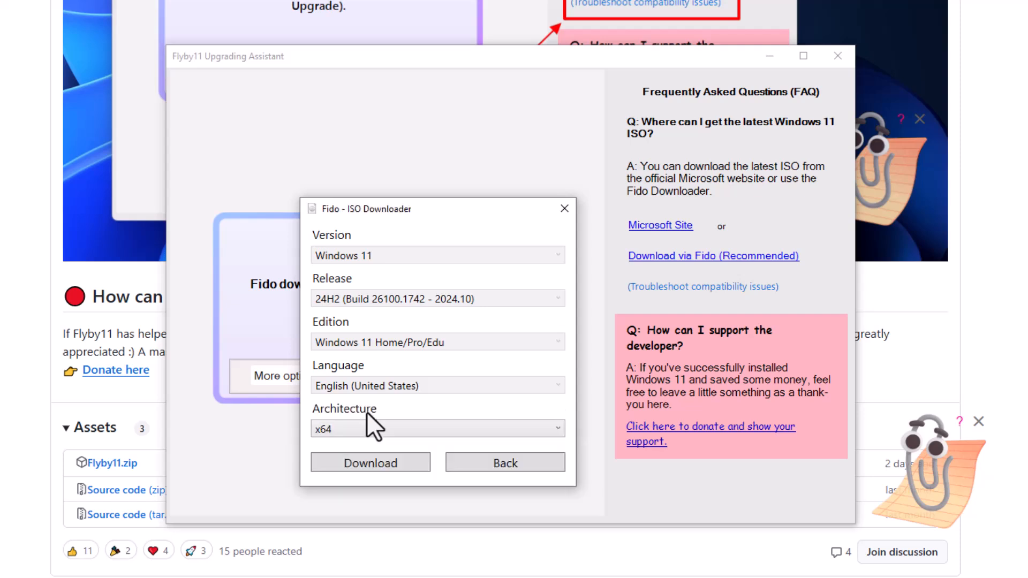
pyautogui.click(437, 429)
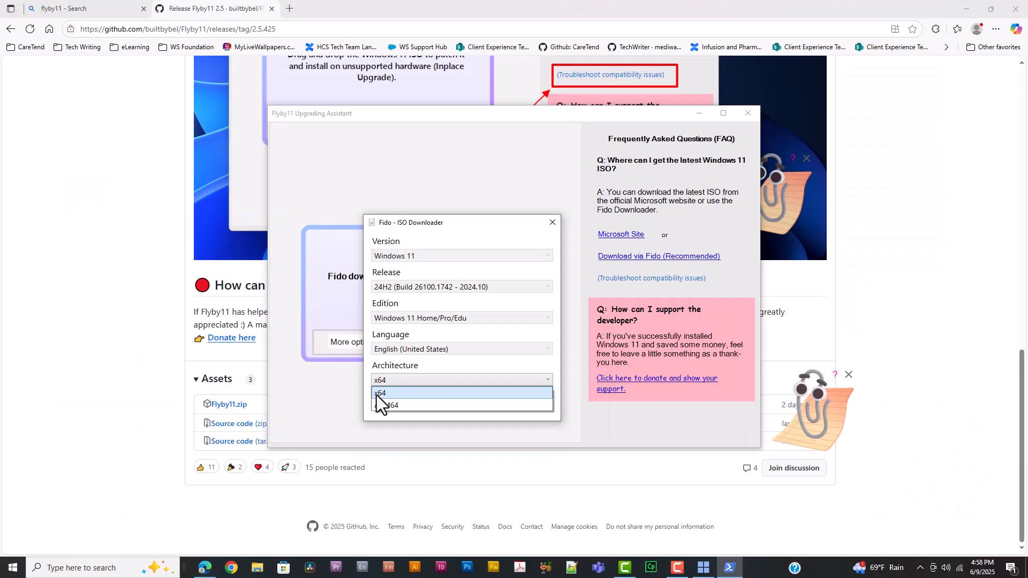
pyautogui.click(391, 393)
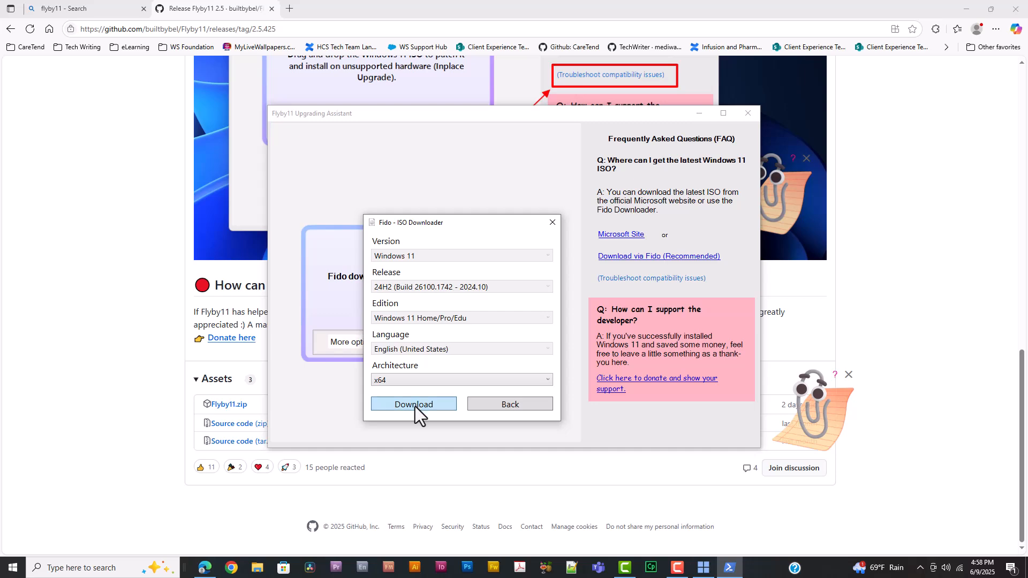
pyautogui.click(413, 404)
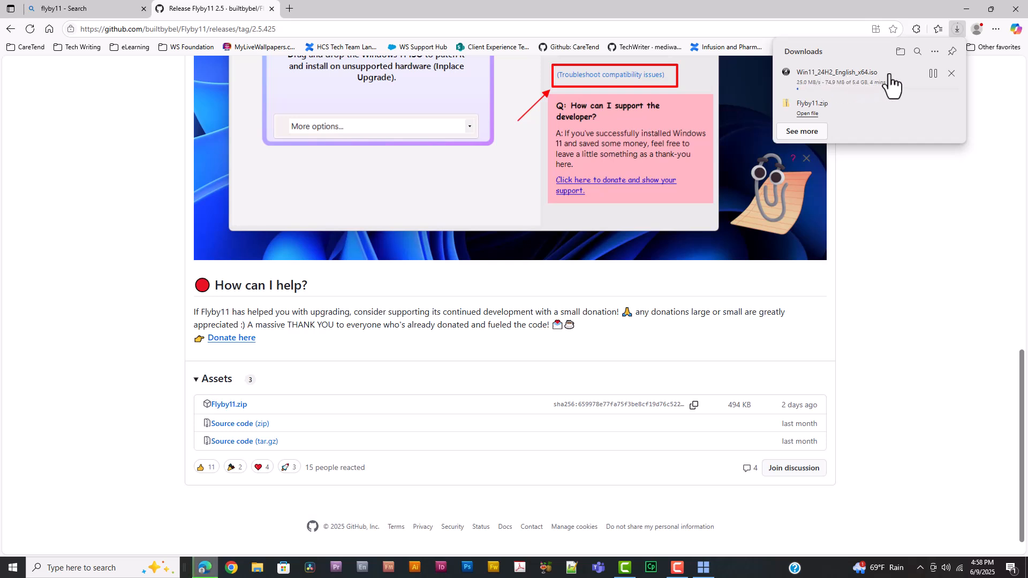
pyautogui.moveTo(859, 89)
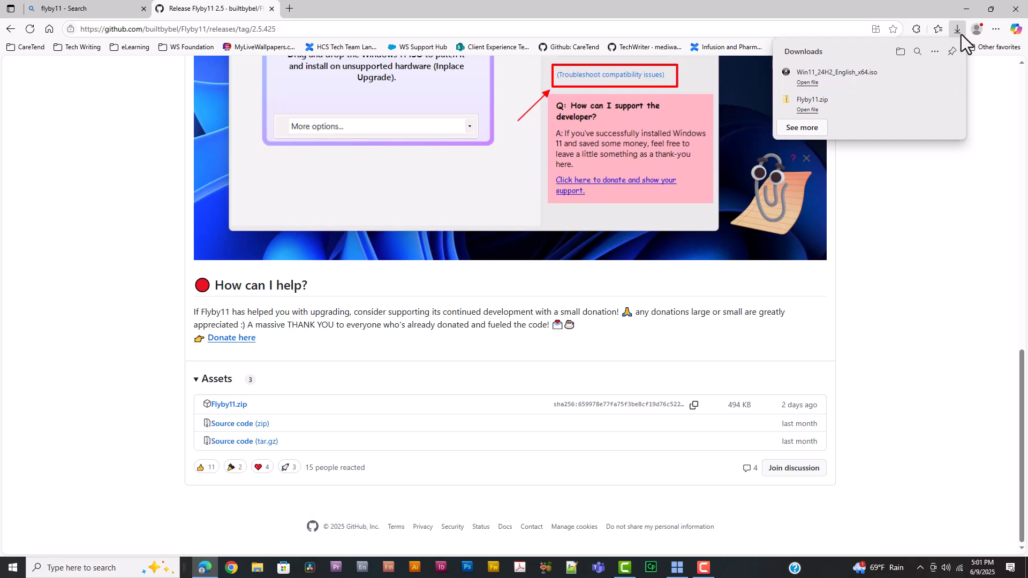
pyautogui.moveTo(921, 89)
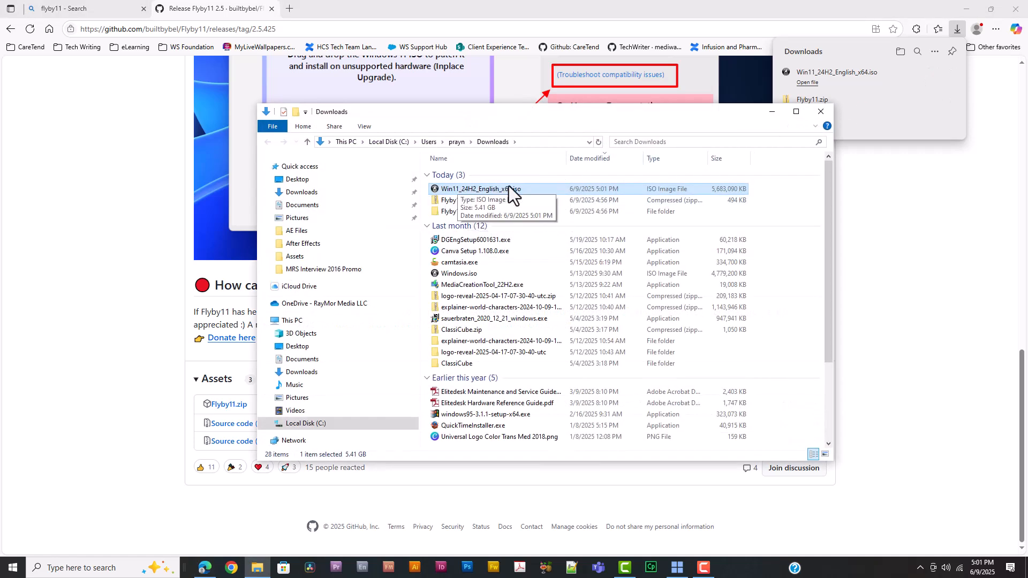
pyautogui.moveTo(468, 200)
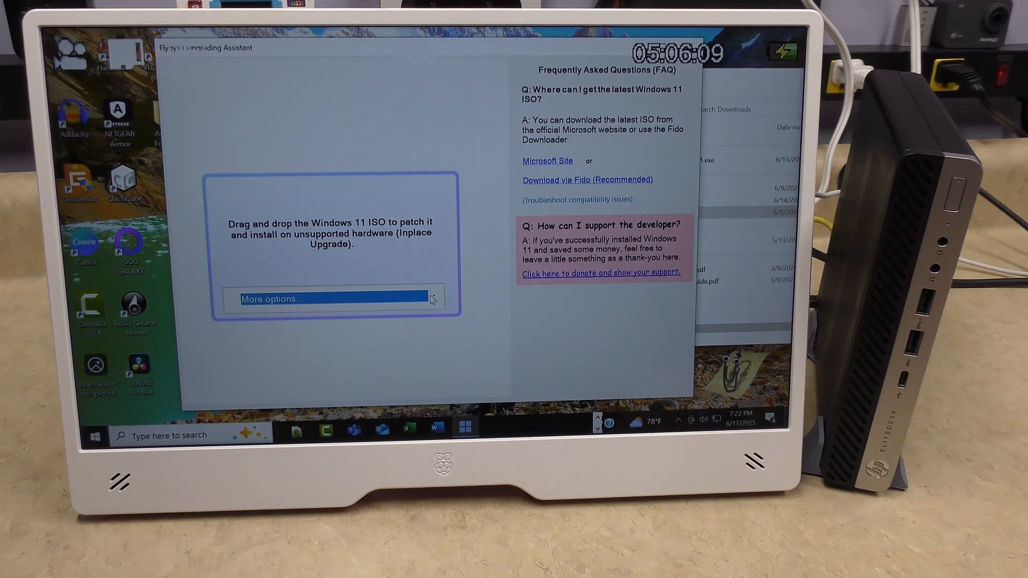
# Load Win11_24H2_English_x64.iso from Downloads into Flyby11 and confirm the success message.
pyautogui.click(331, 298)
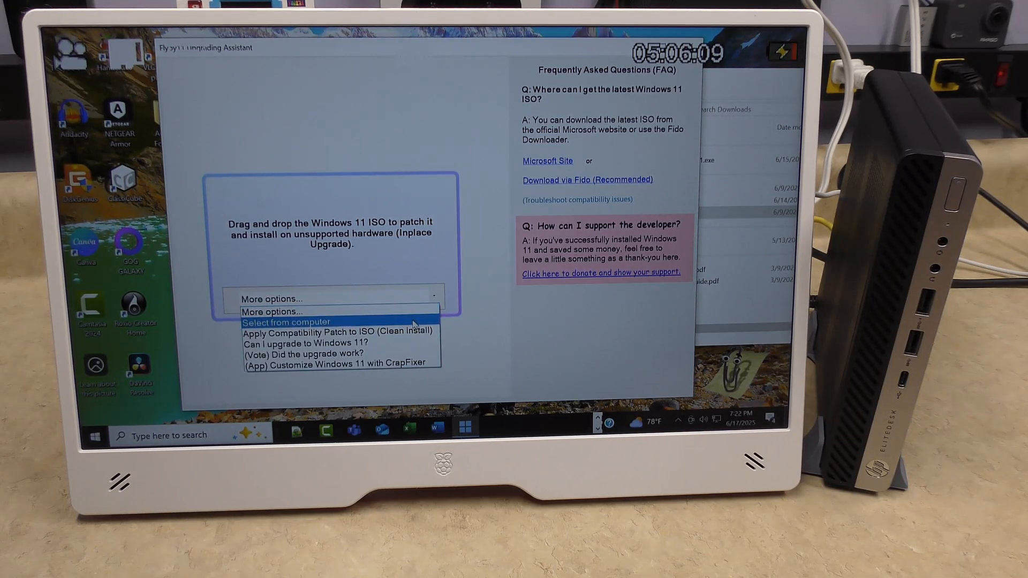
pyautogui.click(286, 321)
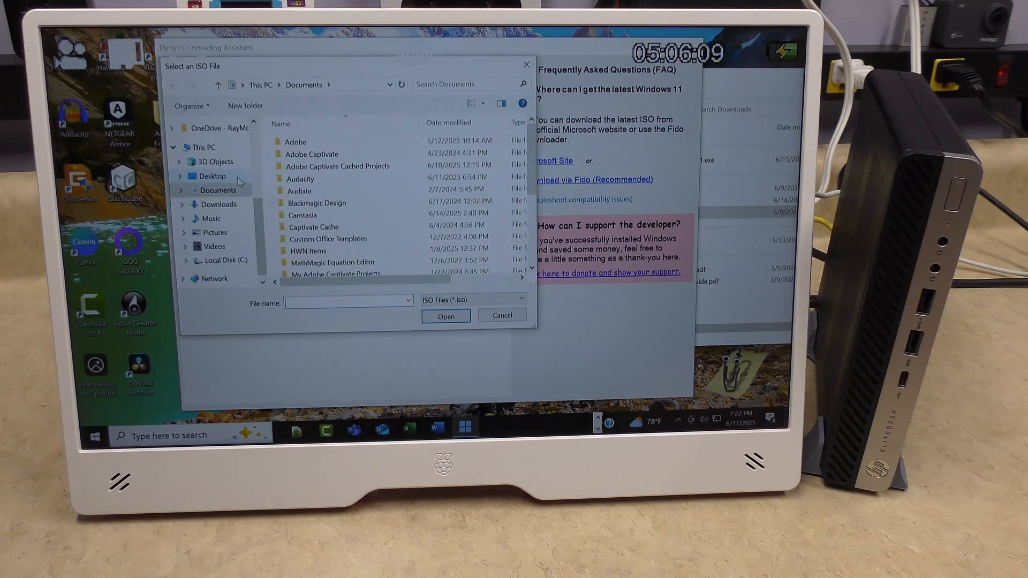
pyautogui.click(218, 204)
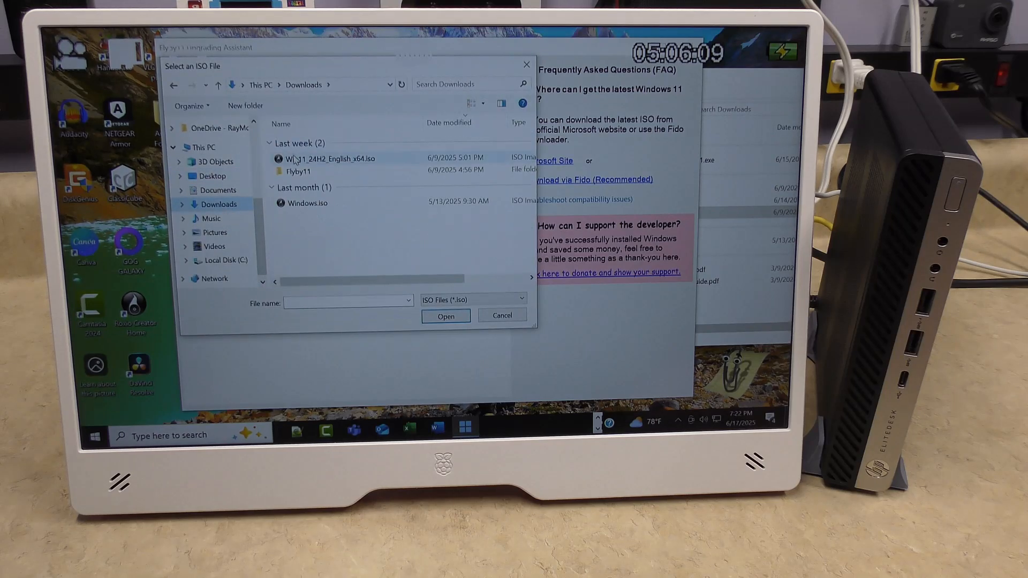
pyautogui.click(299, 171)
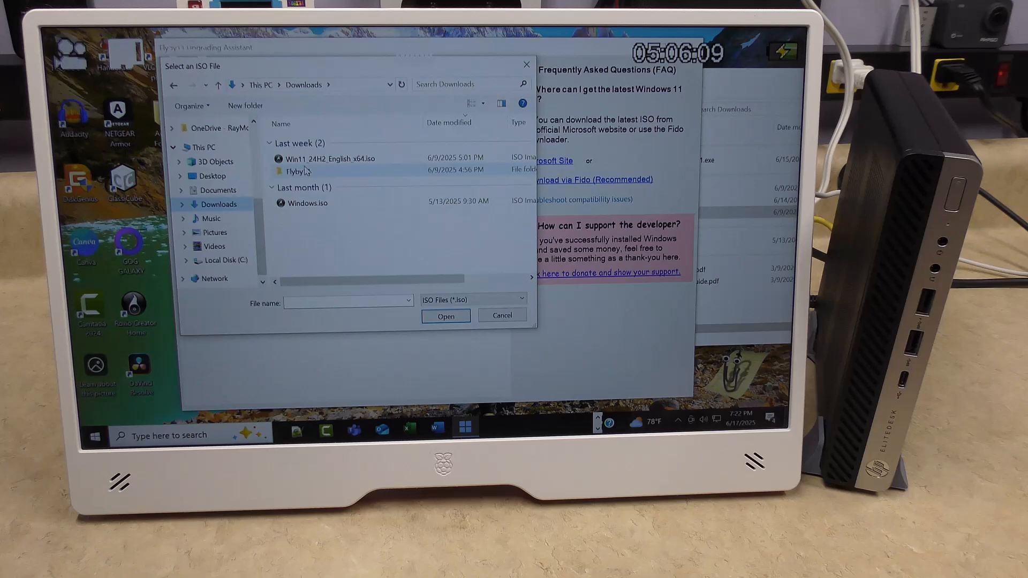
pyautogui.click(445, 316)
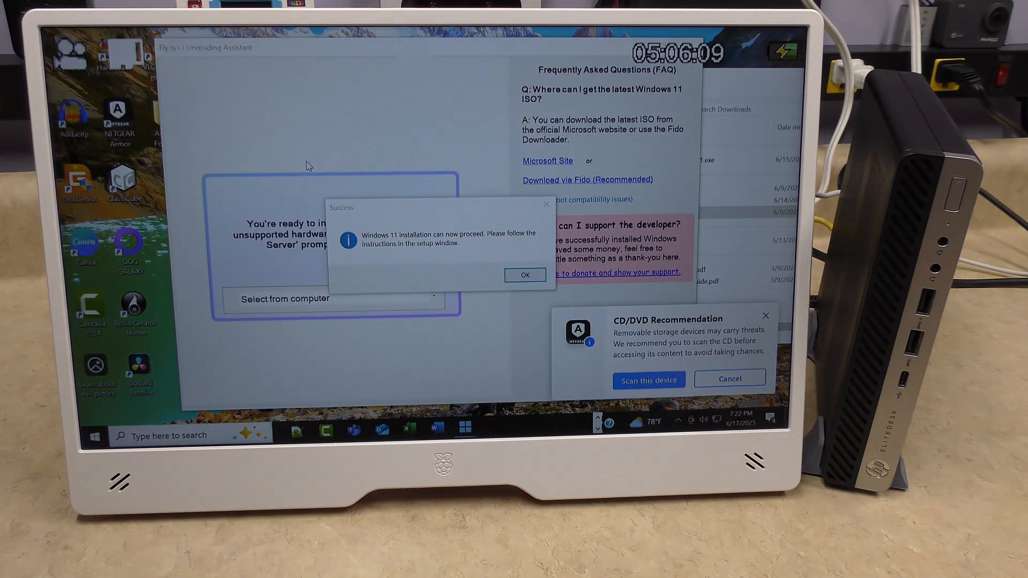
pyautogui.click(524, 275)
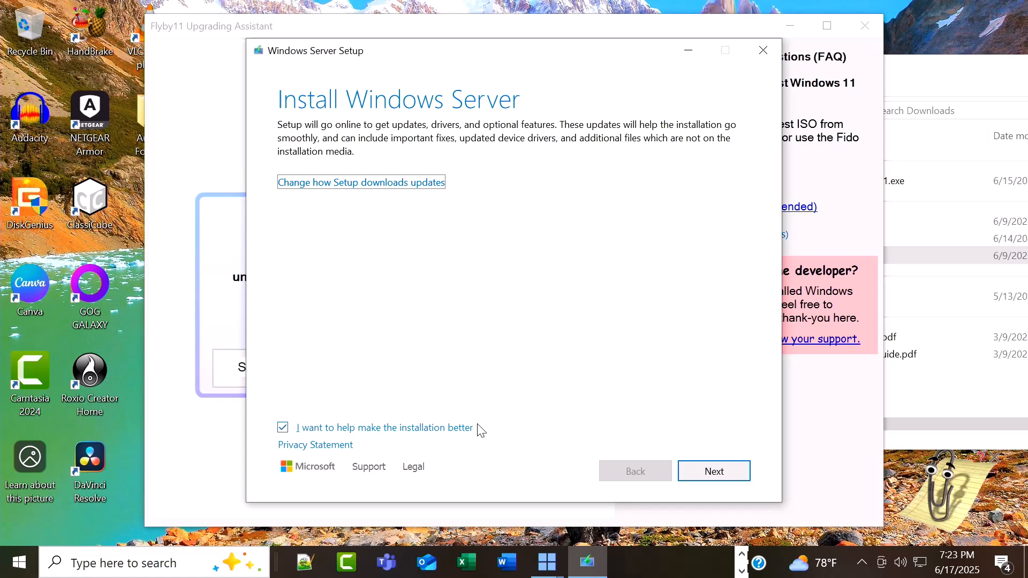
# Accept the license, keep files, settings and apps, and install Windows 11 Pro.
pyautogui.click(713, 471)
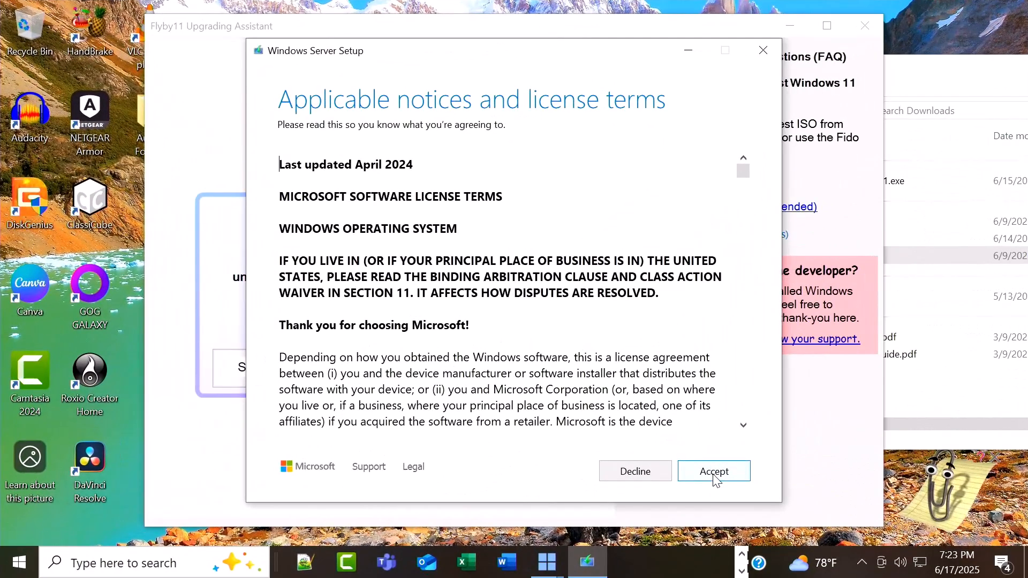
pyautogui.click(713, 471)
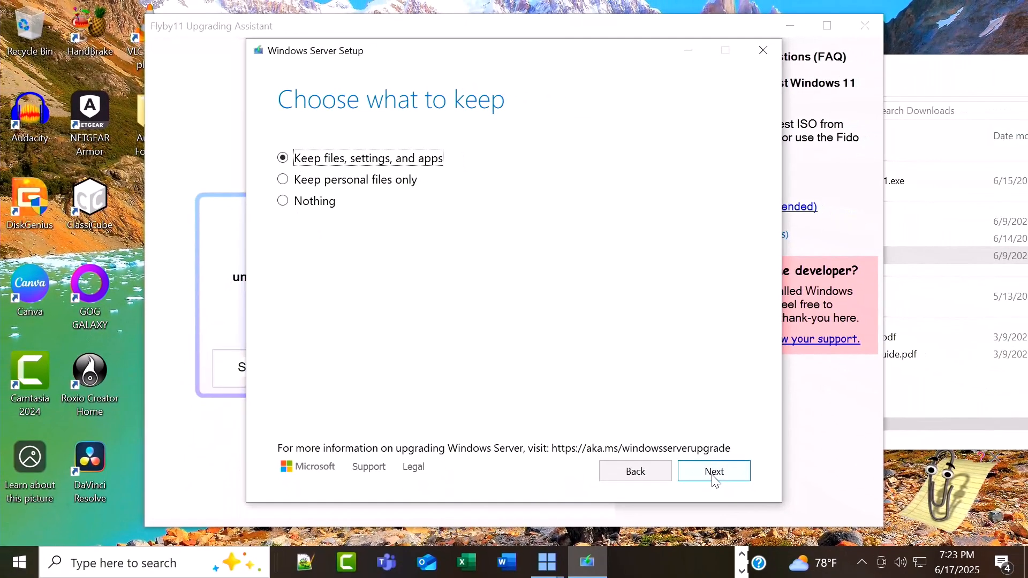
pyautogui.click(713, 471)
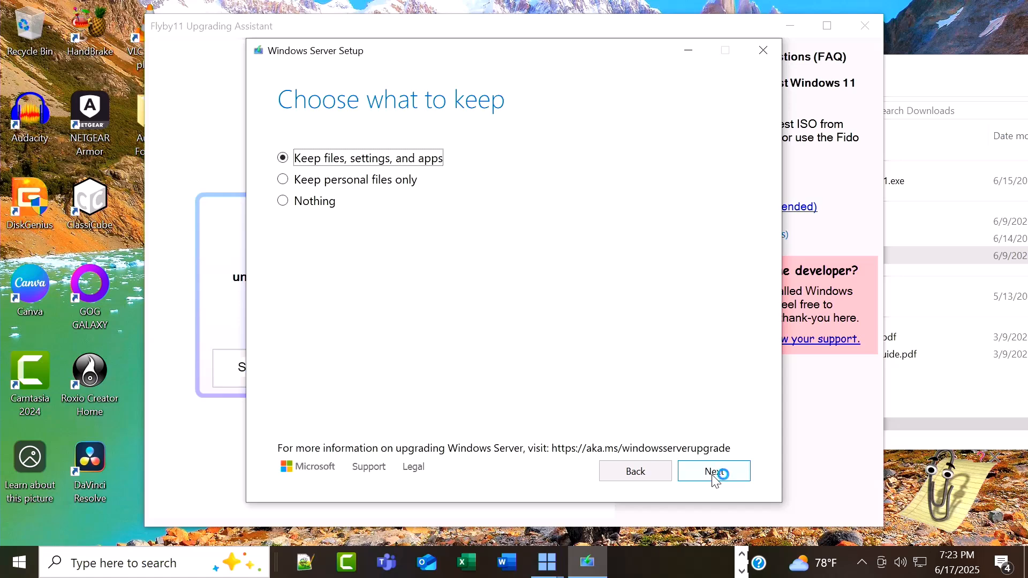
pyautogui.click(714, 471)
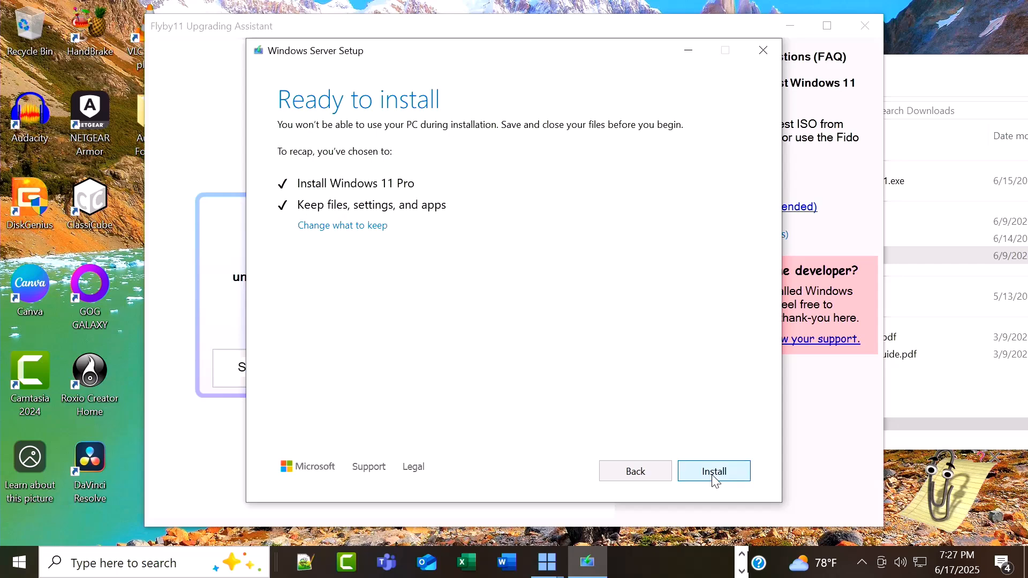
pyautogui.click(714, 471)
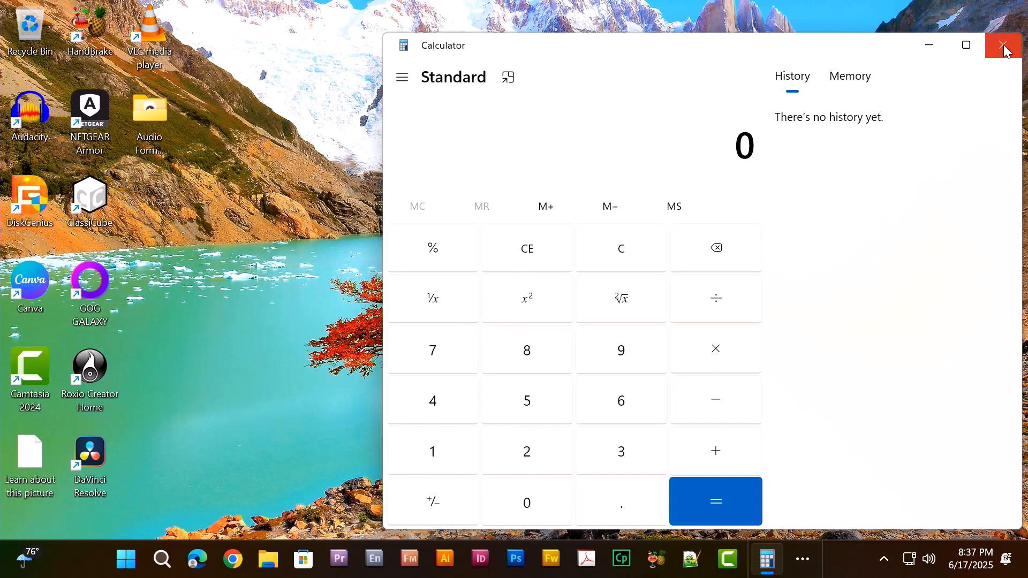
# Close the Calculator window.
pyautogui.click(1003, 45)
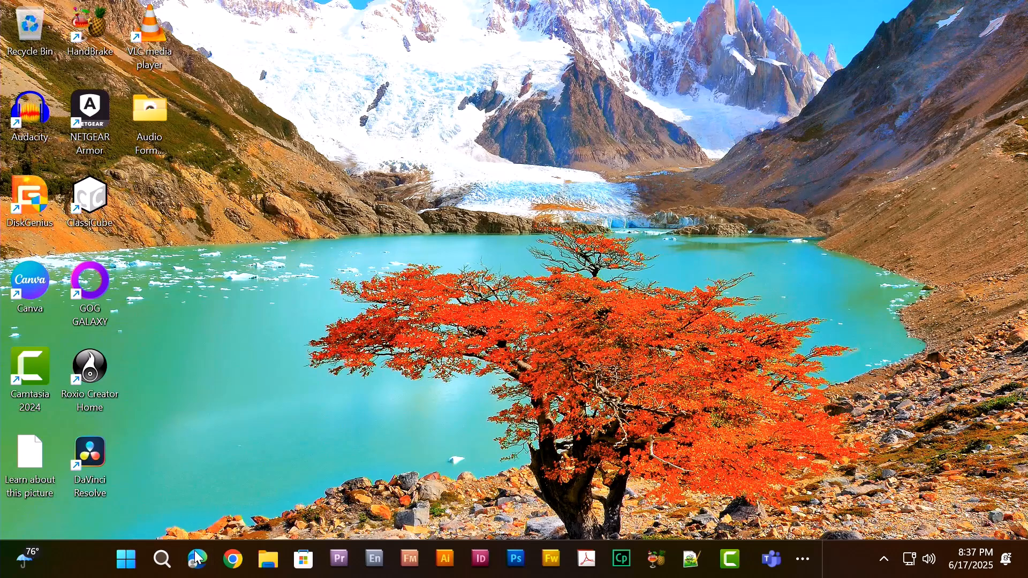
# Open YouTube from a Bing search and search for '4k' videos.
pyautogui.click(196, 559)
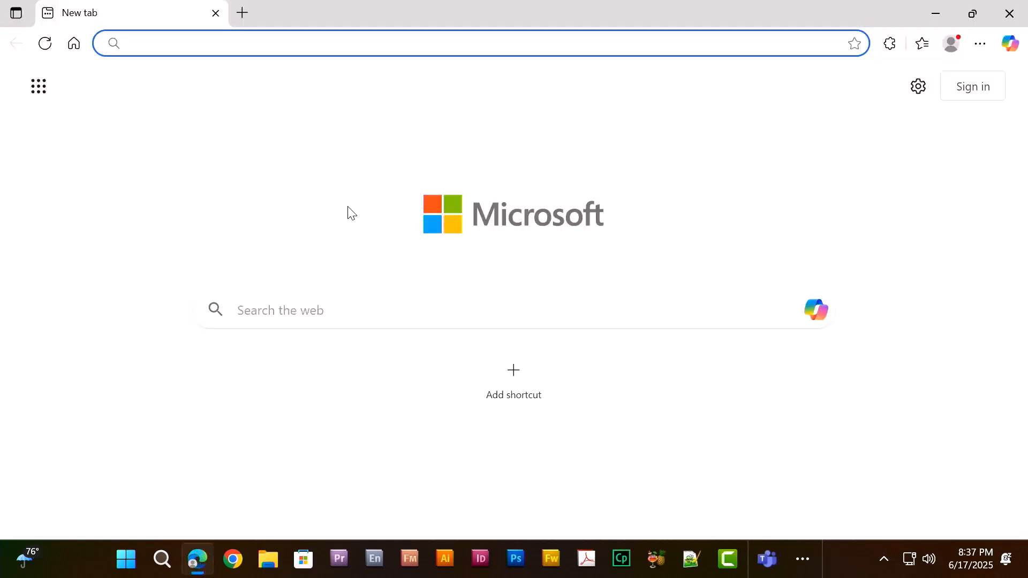
pyautogui.write('y')
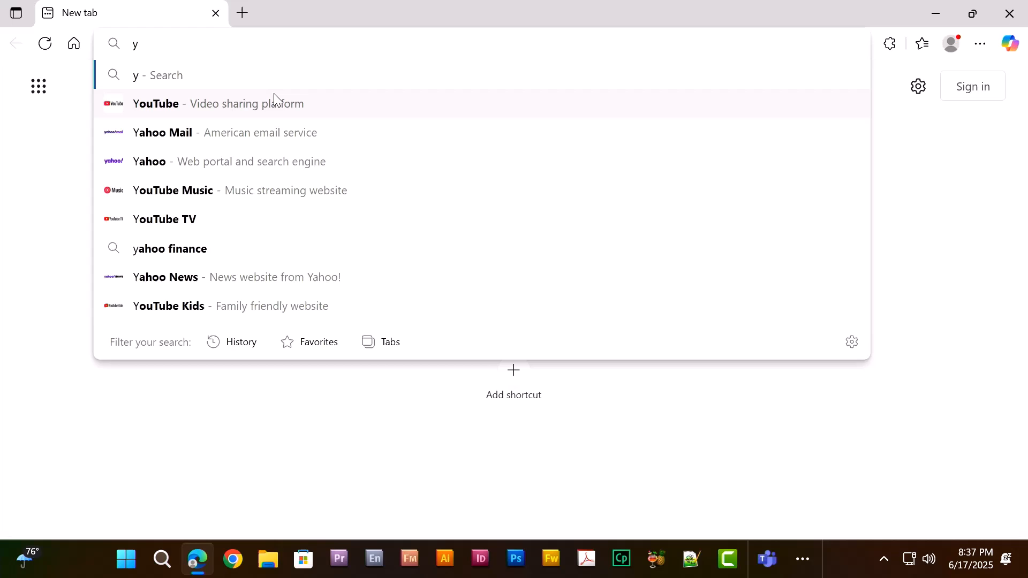
pyautogui.write('outube')
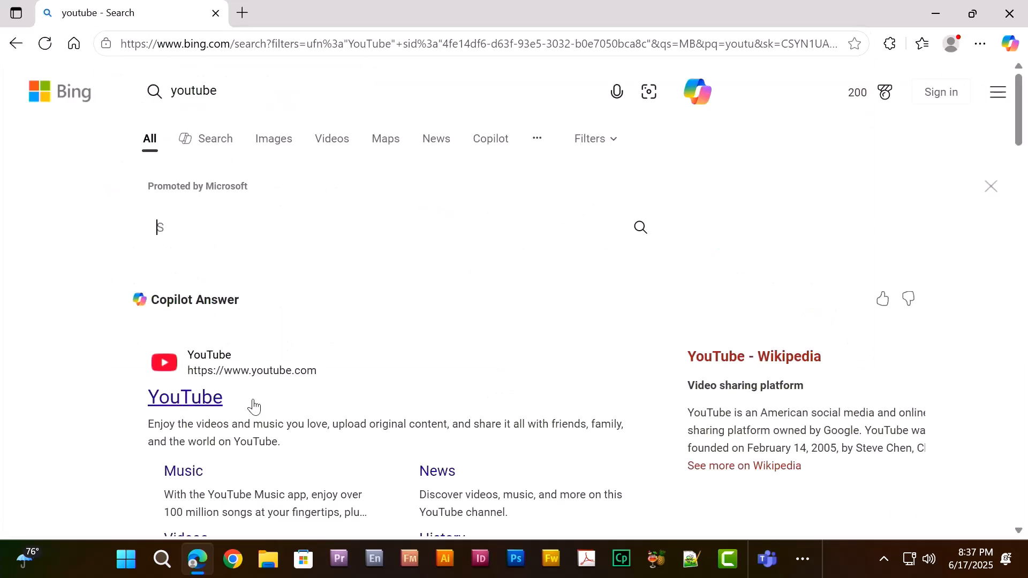
pyautogui.click(186, 398)
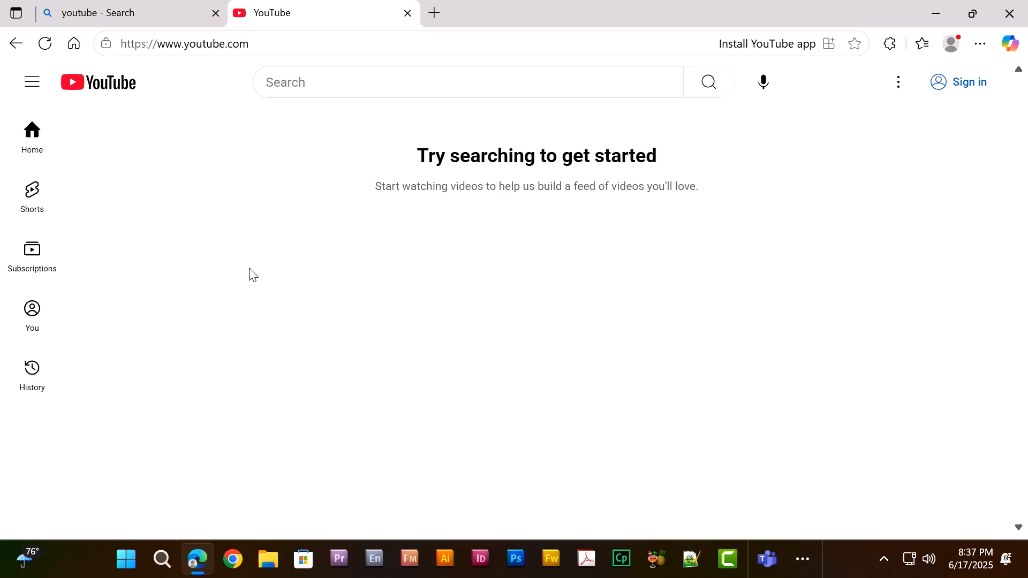
pyautogui.click(453, 82)
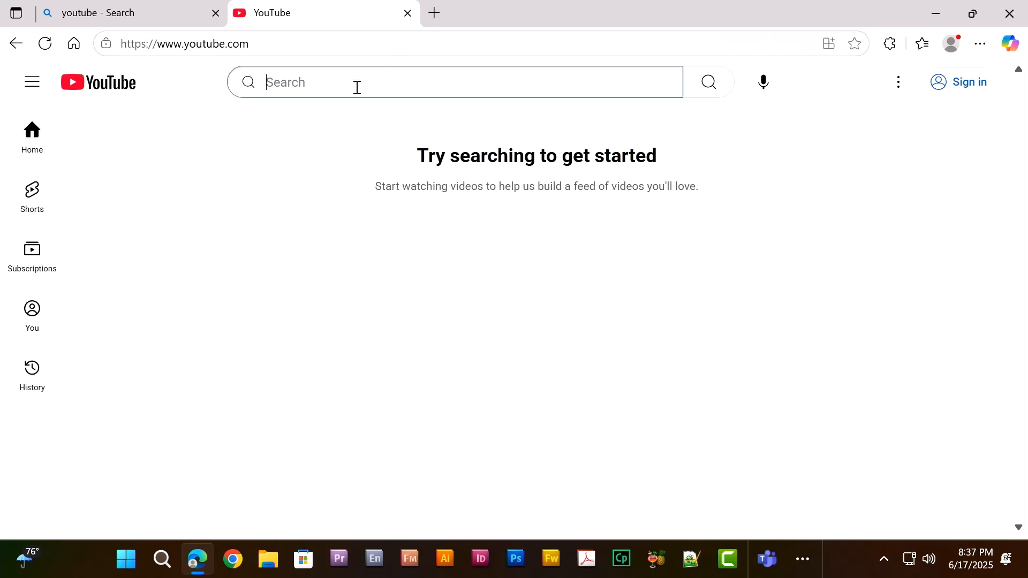
pyautogui.write('4k')
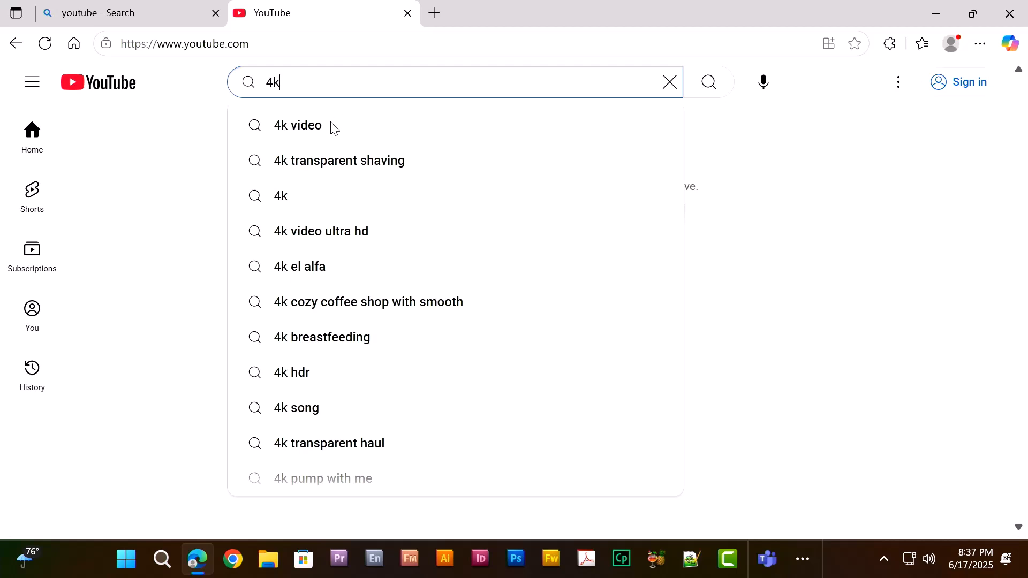
pyautogui.click(297, 125)
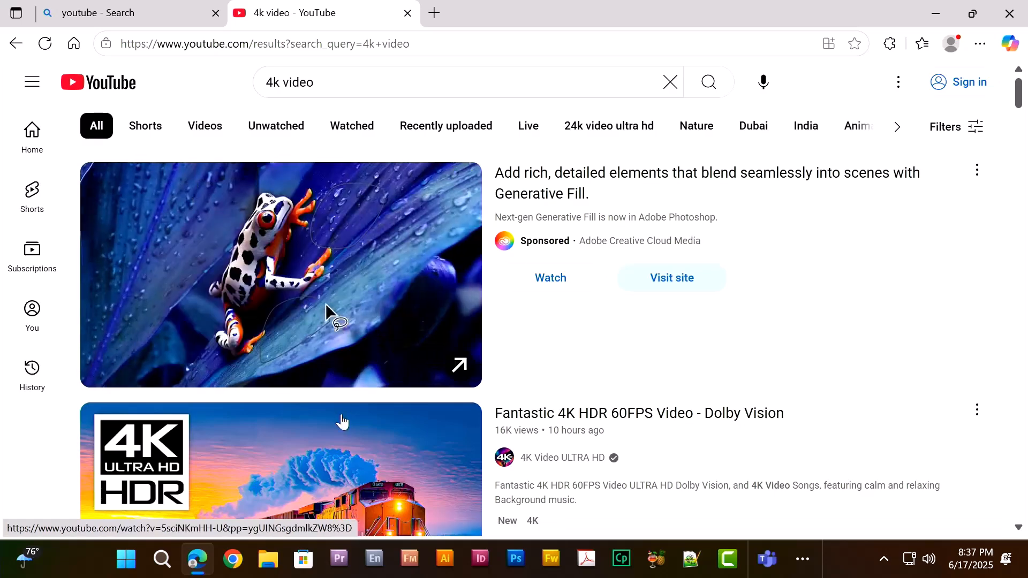
# Play the Costa Rica 4K video muted in full screen, dismissing the Premium offer.
pyautogui.scroll(-3)
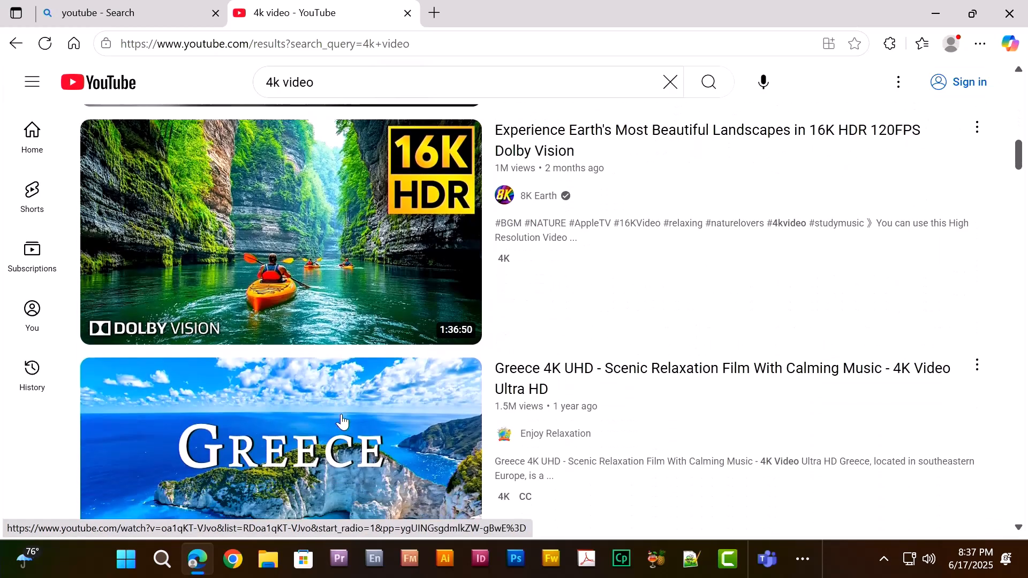
pyautogui.scroll(-3)
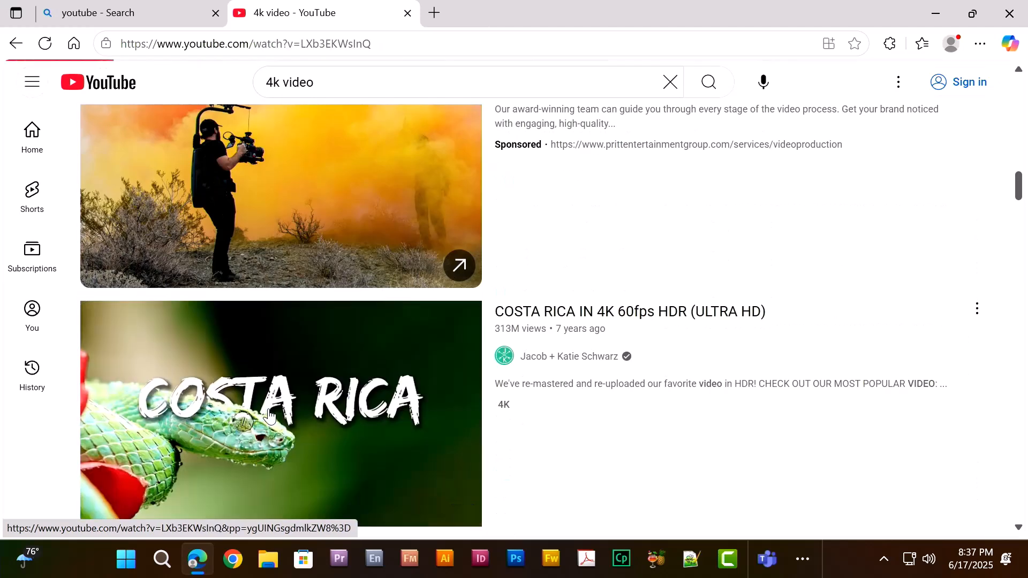
pyautogui.click(281, 412)
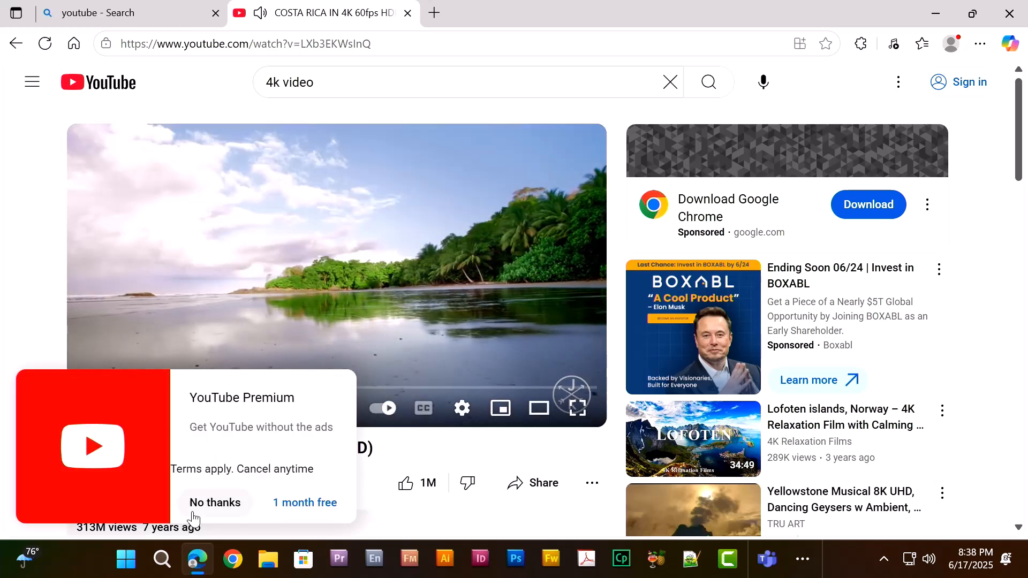
pyautogui.click(214, 502)
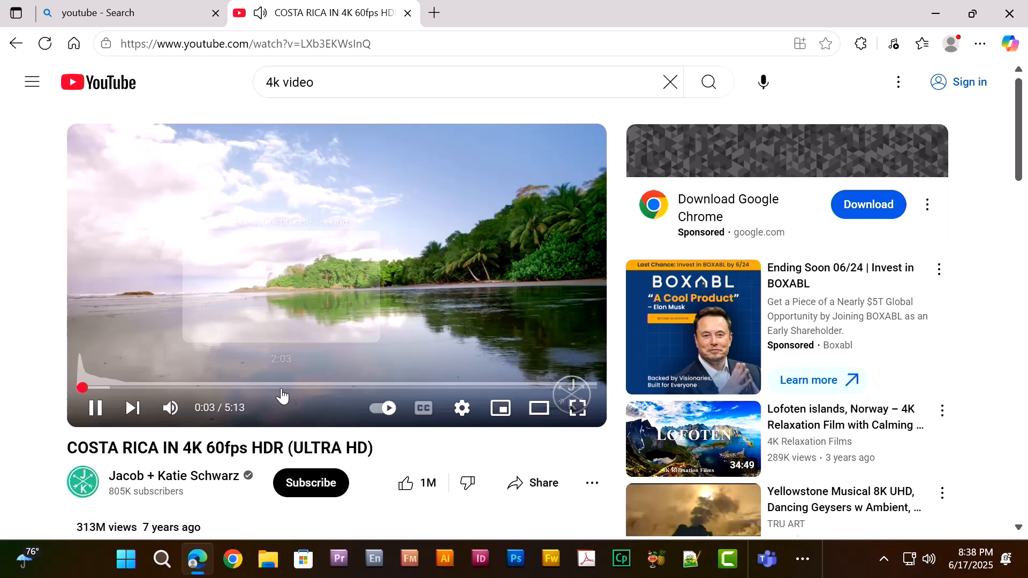
pyautogui.moveTo(194, 408)
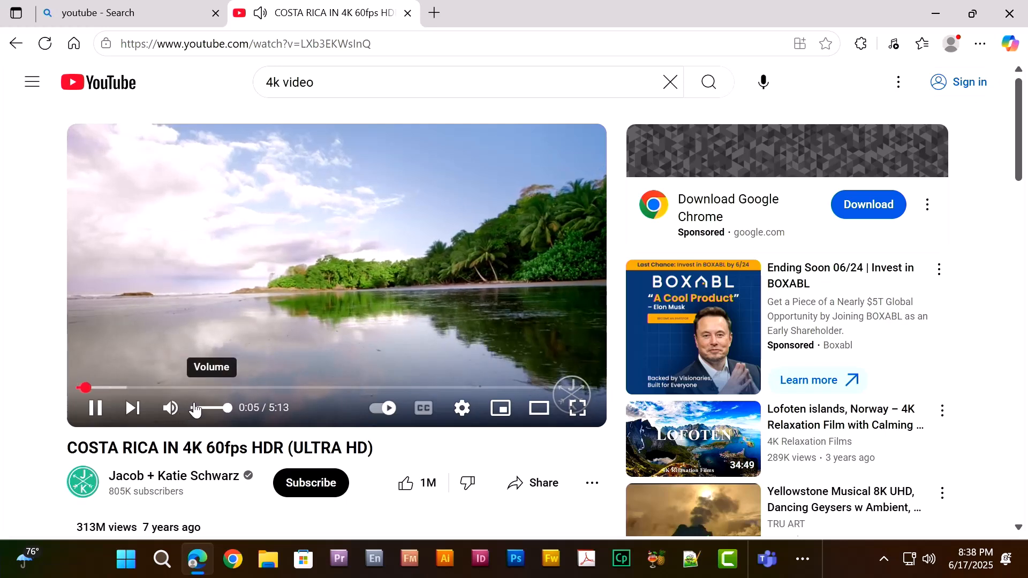
pyautogui.click(170, 408)
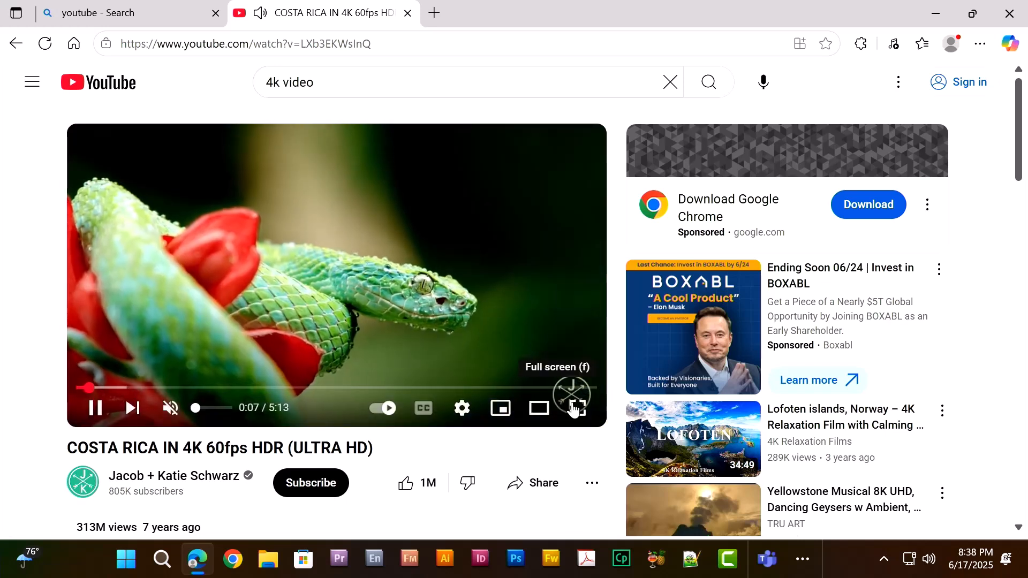
pyautogui.click(572, 408)
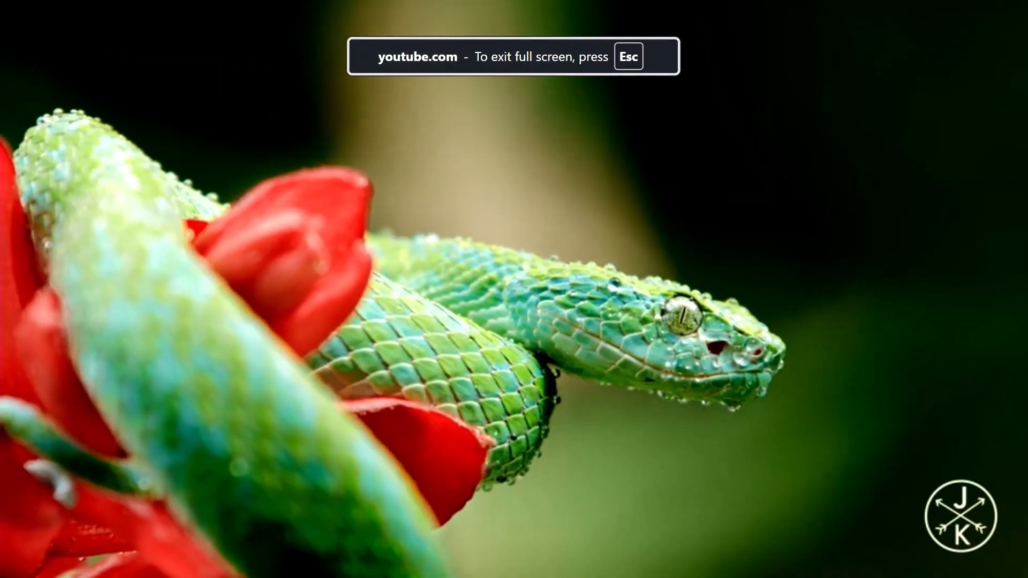
pyautogui.click(914, 547)
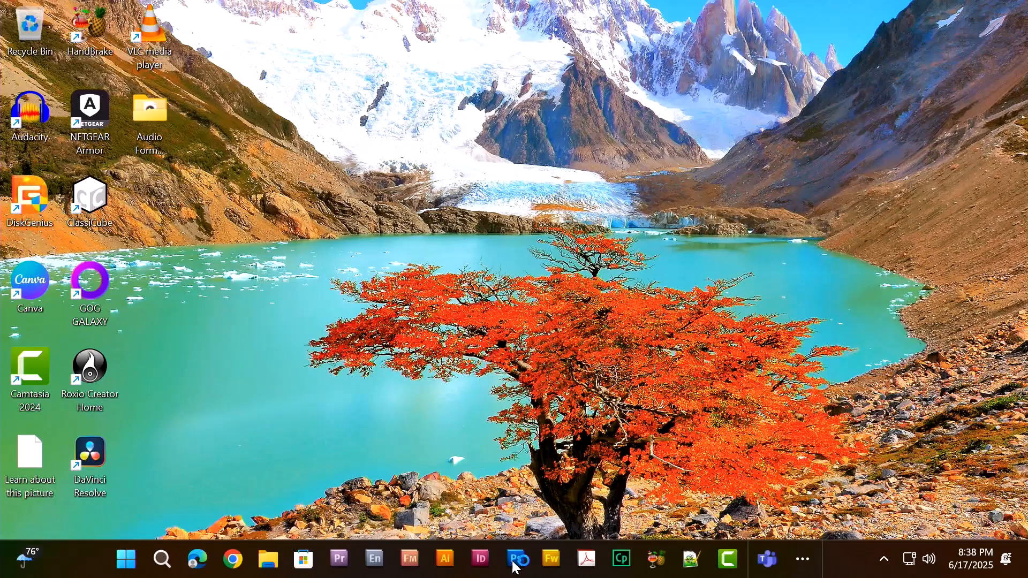
pyautogui.click(518, 559)
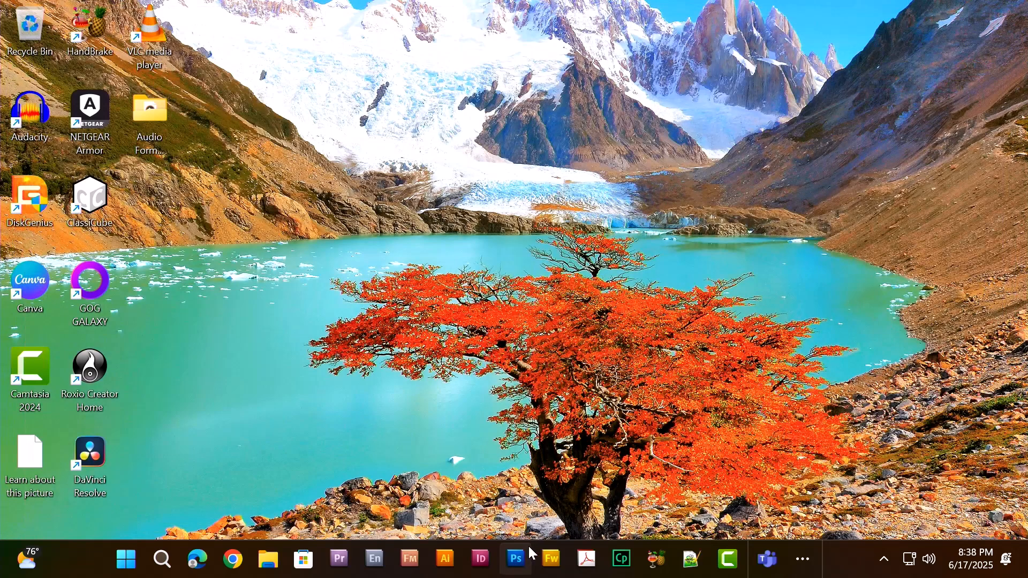
pyautogui.click(514, 558)
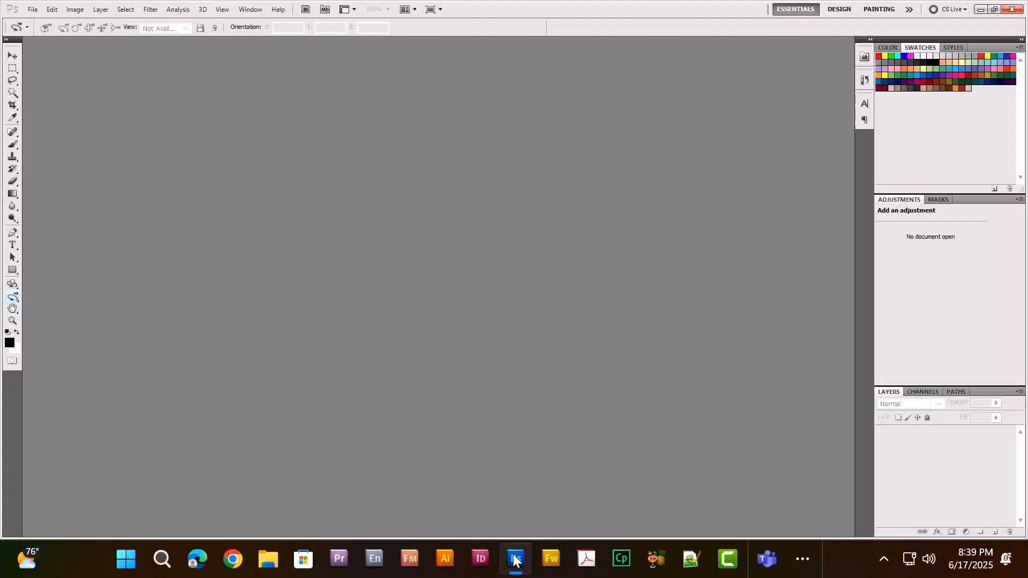
pyautogui.click(515, 559)
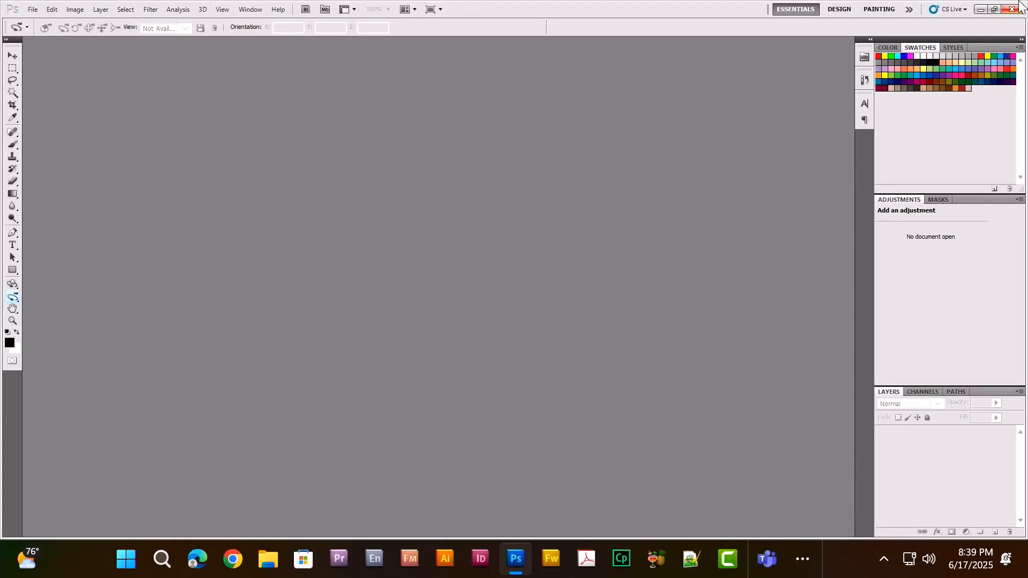
pyautogui.click(998, 8)
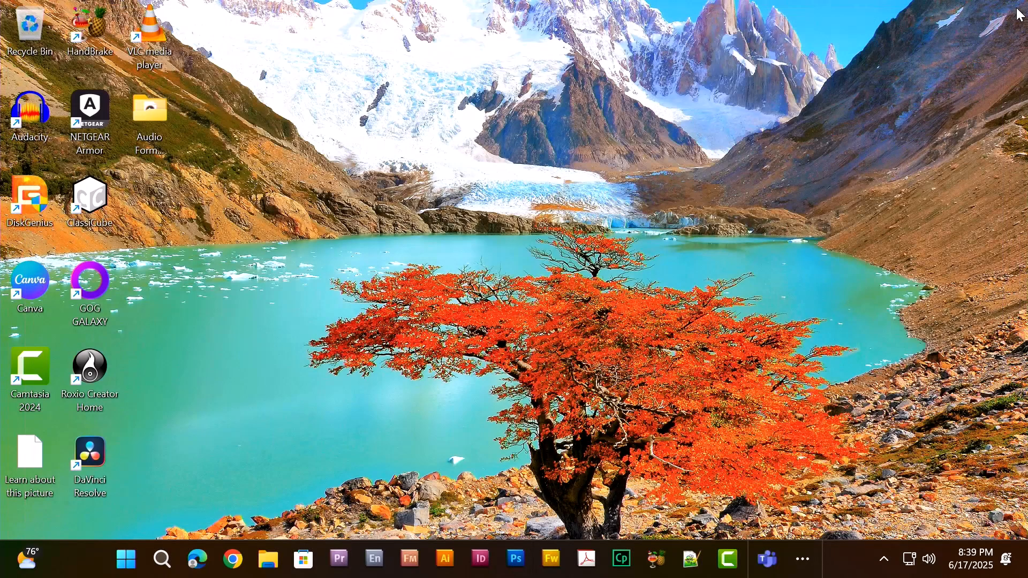
pyautogui.moveTo(688, 202)
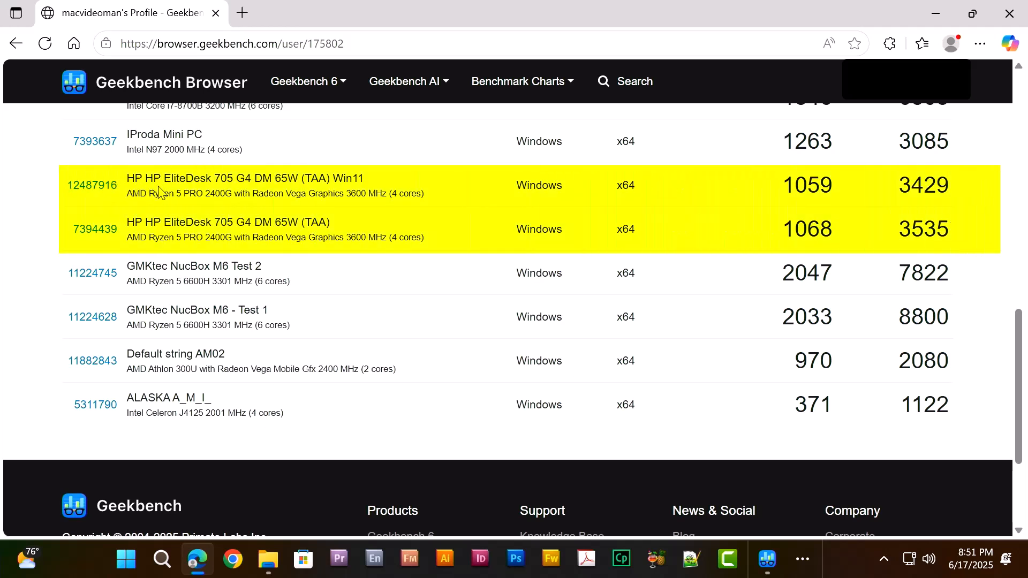
pyautogui.moveTo(931, 230)
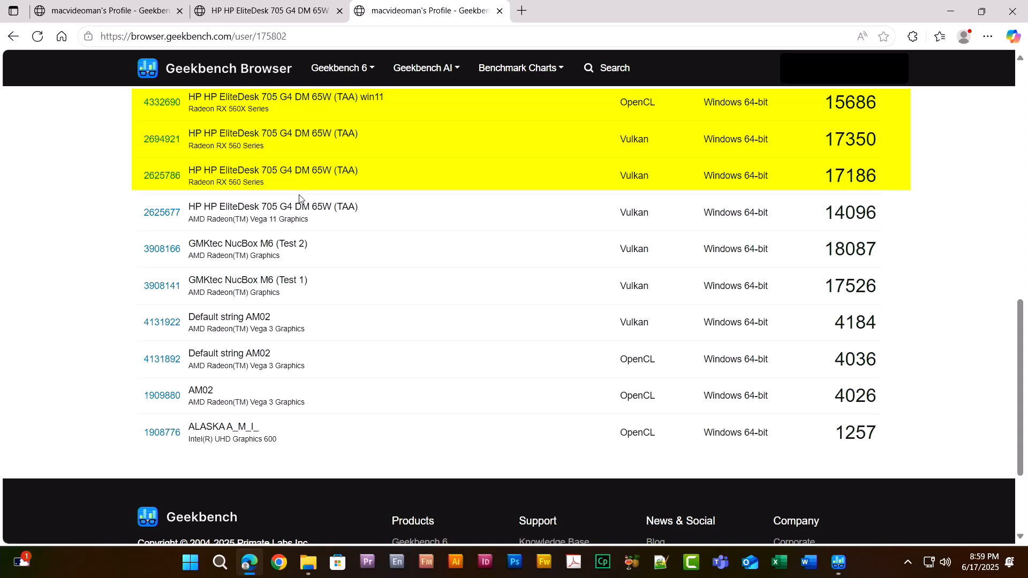
# Review the HP EliteDesk 705 G4 Windows 11 CPU and GPU scores against older runs.
pyautogui.scroll(3)
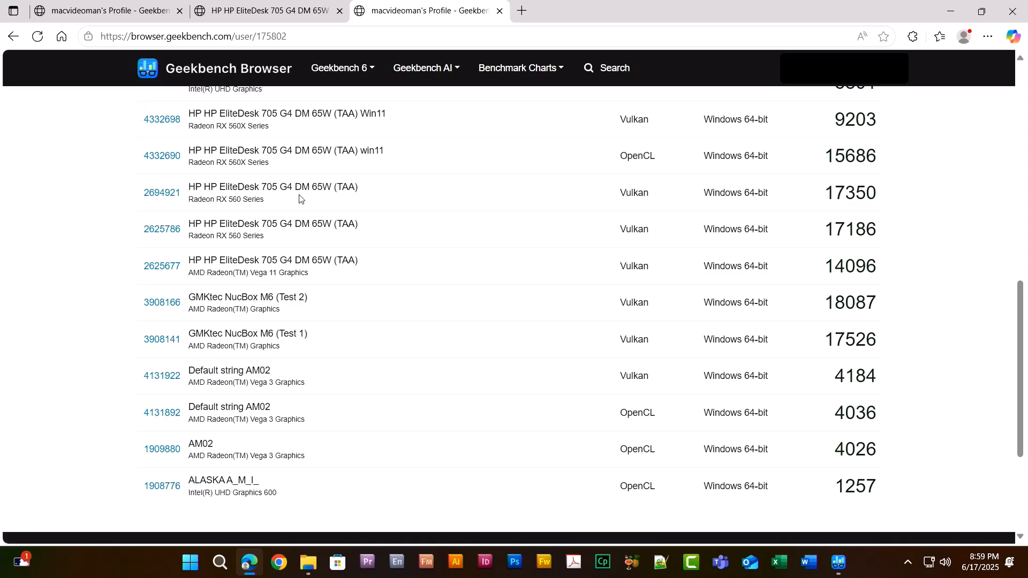
pyautogui.click(838, 562)
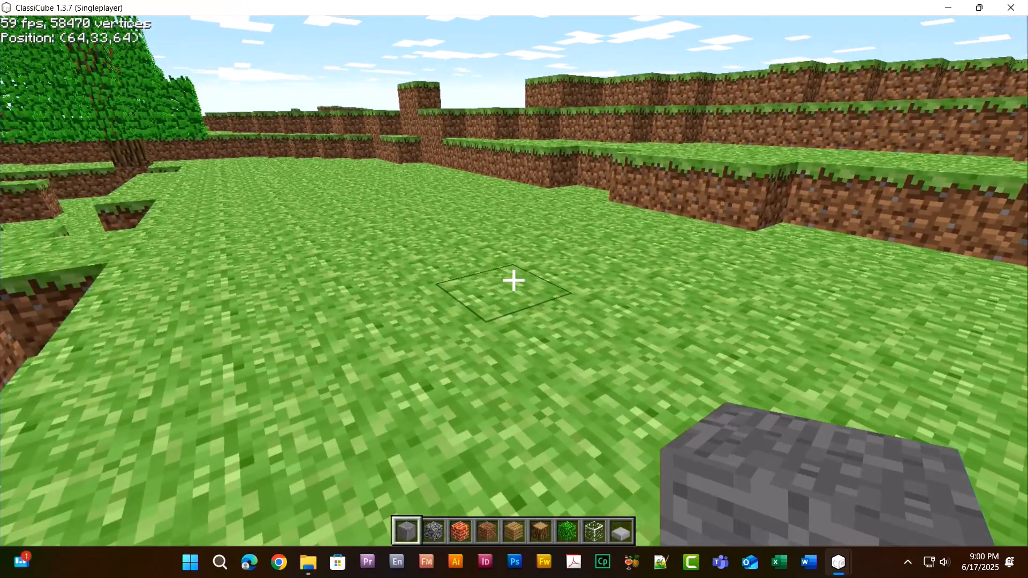
# Walk forward through the ClassiCube grassland world, then restore the game window to a smaller size.
pyautogui.press('w')
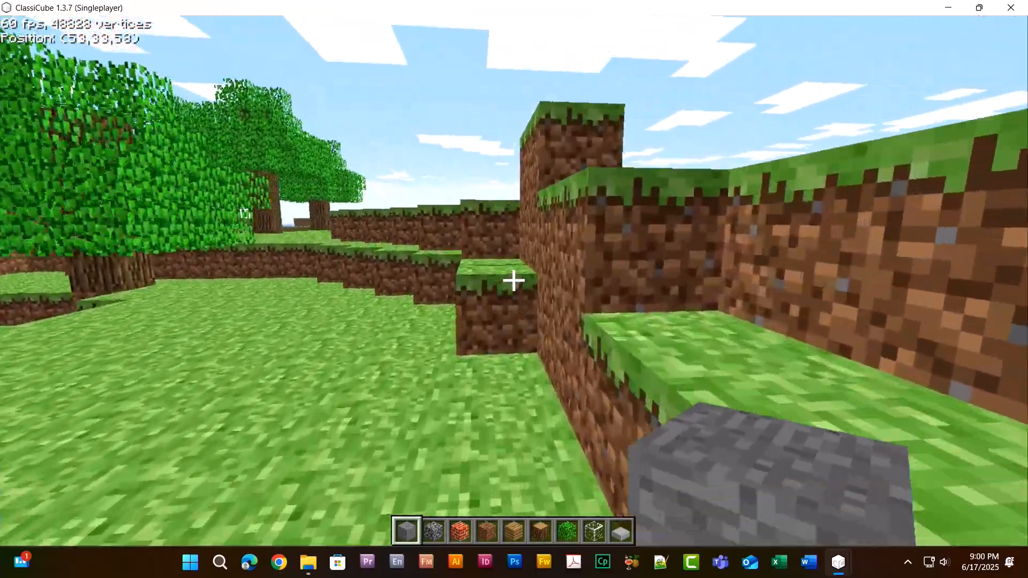
pyautogui.moveTo(514, 283)
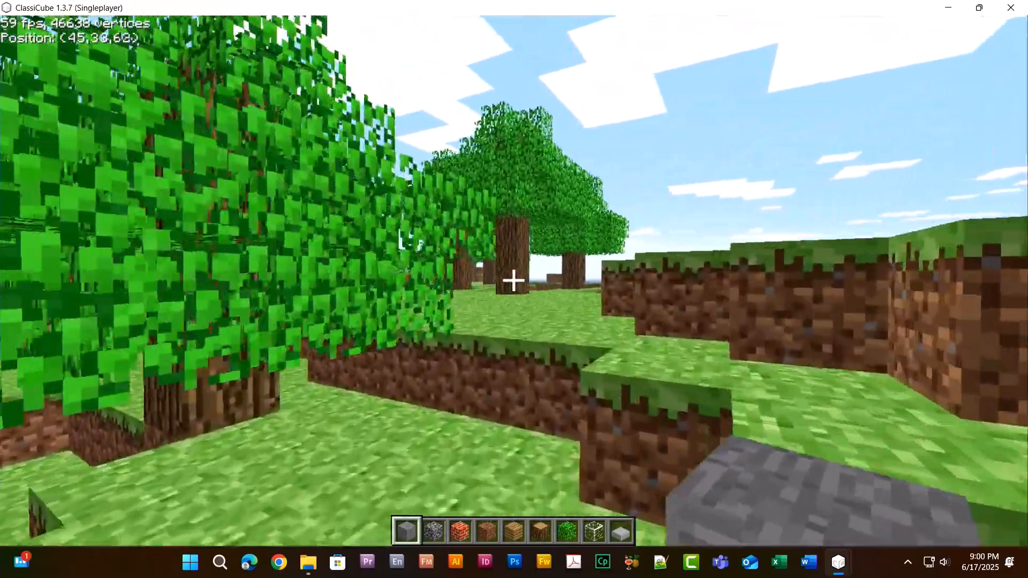
pyautogui.click(979, 7)
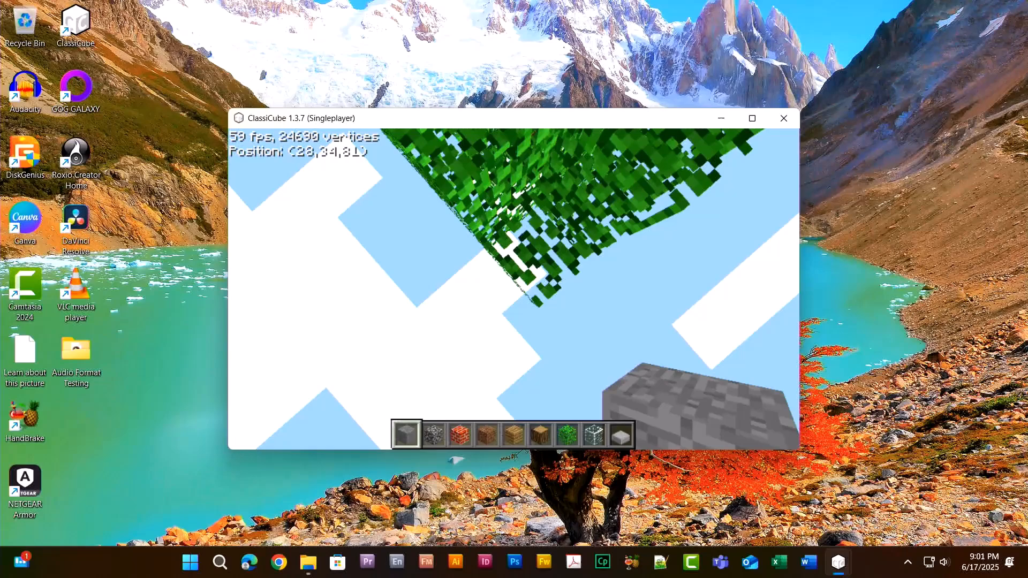
# Scrub the Flyby11 Steps recording in Camtasia to about 0:44, 1:22 and 1:38.
pyautogui.click(692, 563)
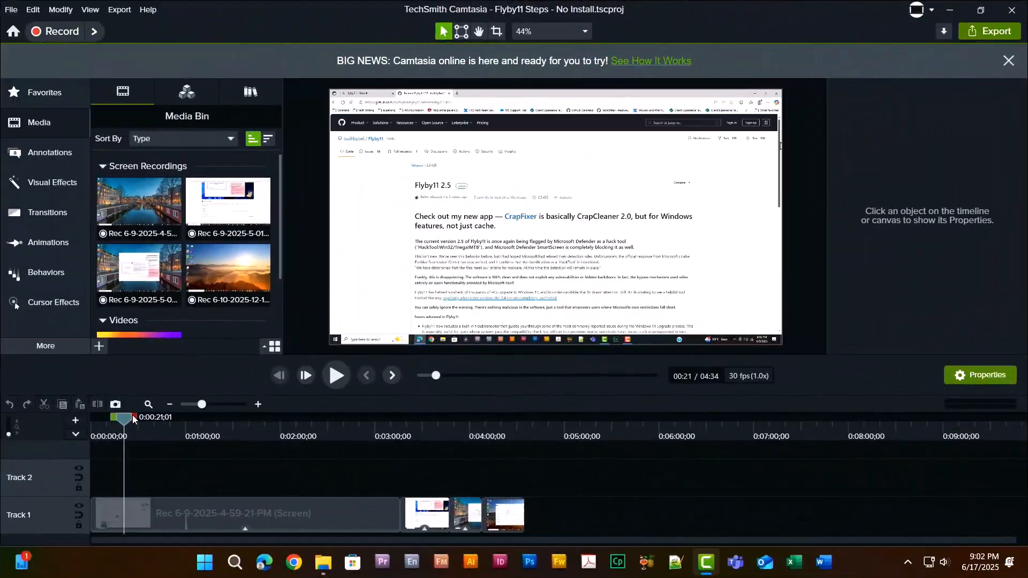
pyautogui.moveTo(125, 417); pyautogui.dragTo(161, 417)
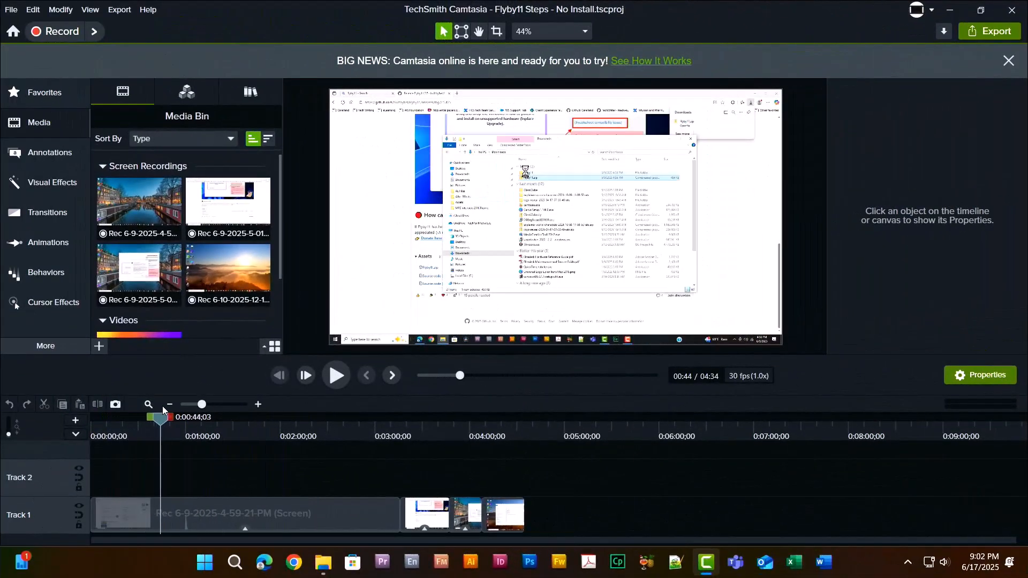
pyautogui.moveTo(161, 417); pyautogui.dragTo(221, 417)
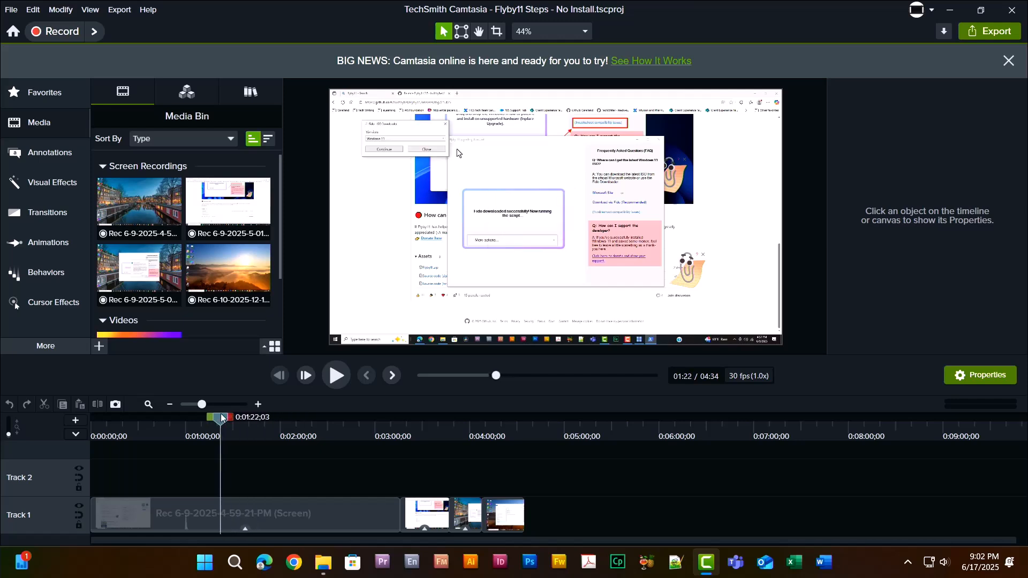
pyautogui.moveTo(221, 417); pyautogui.dragTo(245, 417)
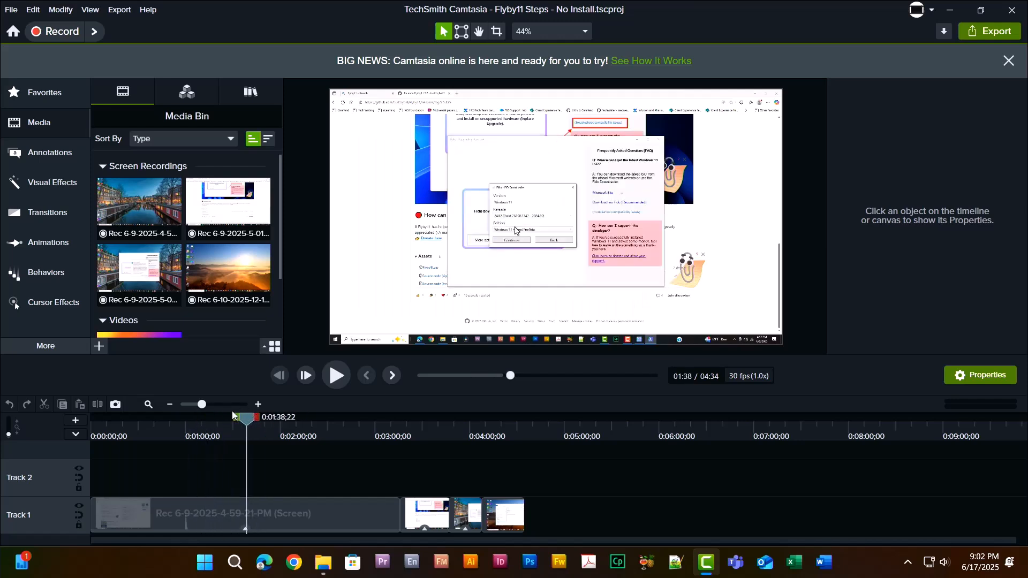